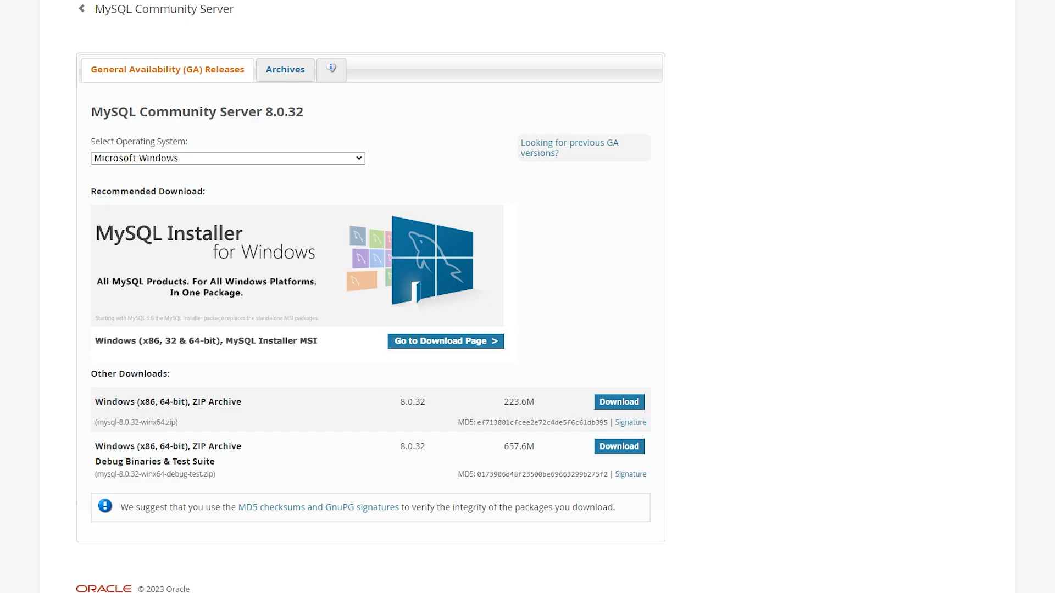
# - Download the 2.4M MySQL Installer 8.0.32 web MSI for Microsoft Windows, skipping sign-in
pyautogui.click(226, 158)
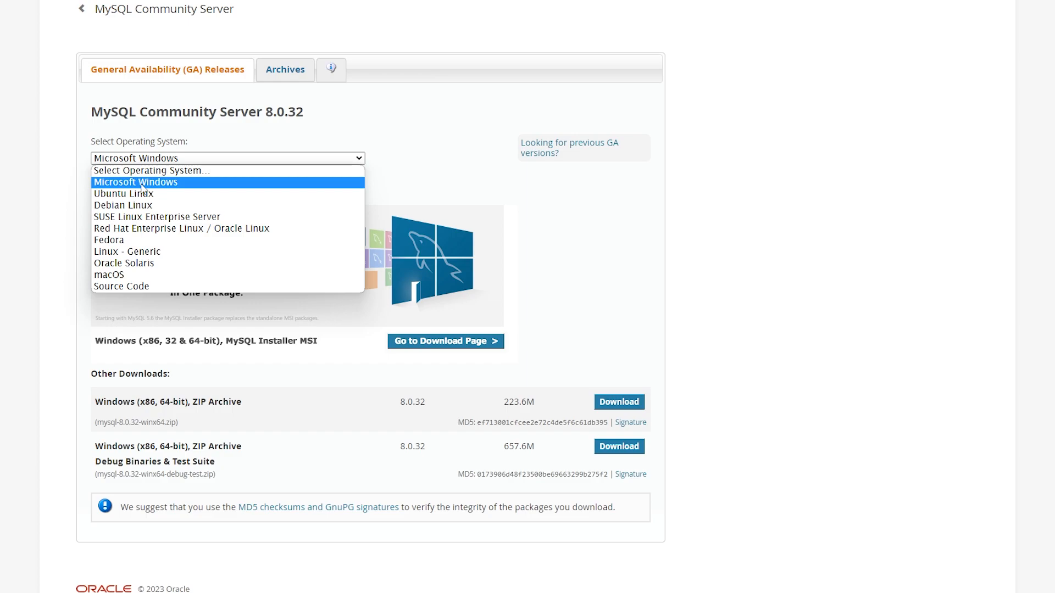
pyautogui.click(135, 182)
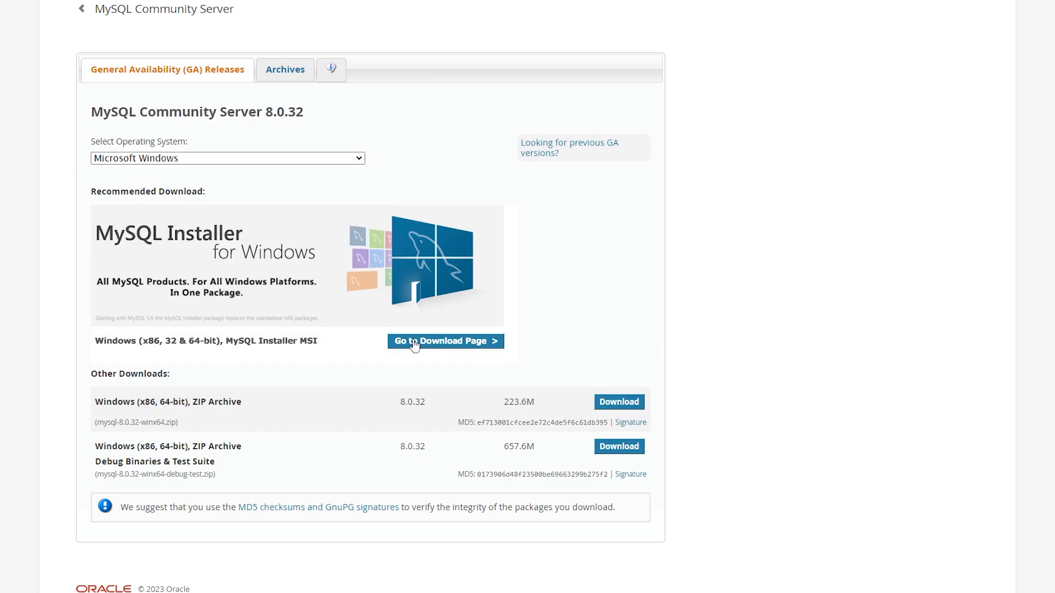
pyautogui.click(445, 340)
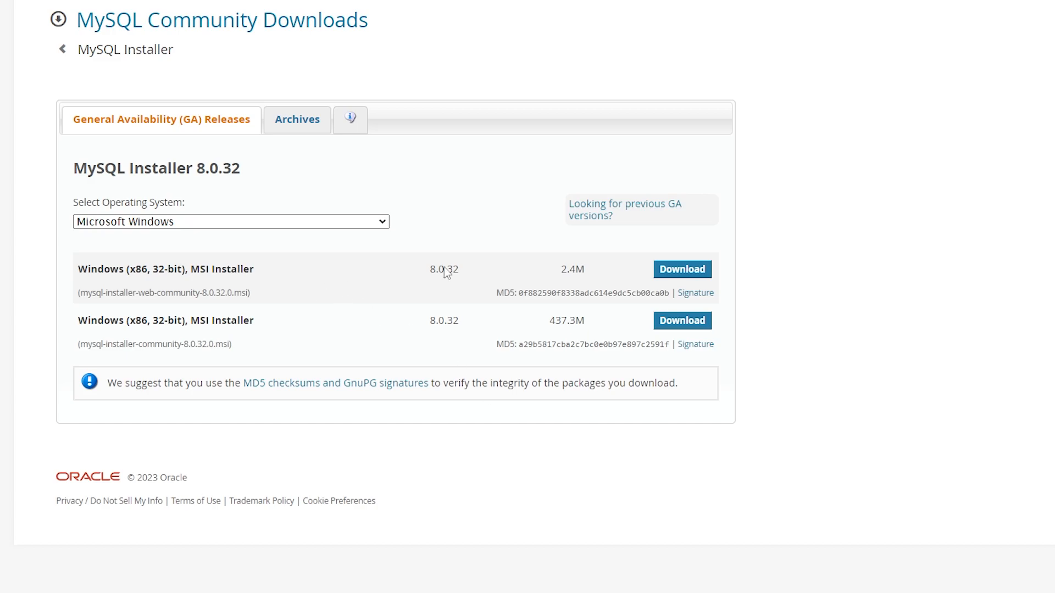
pyautogui.click(681, 269)
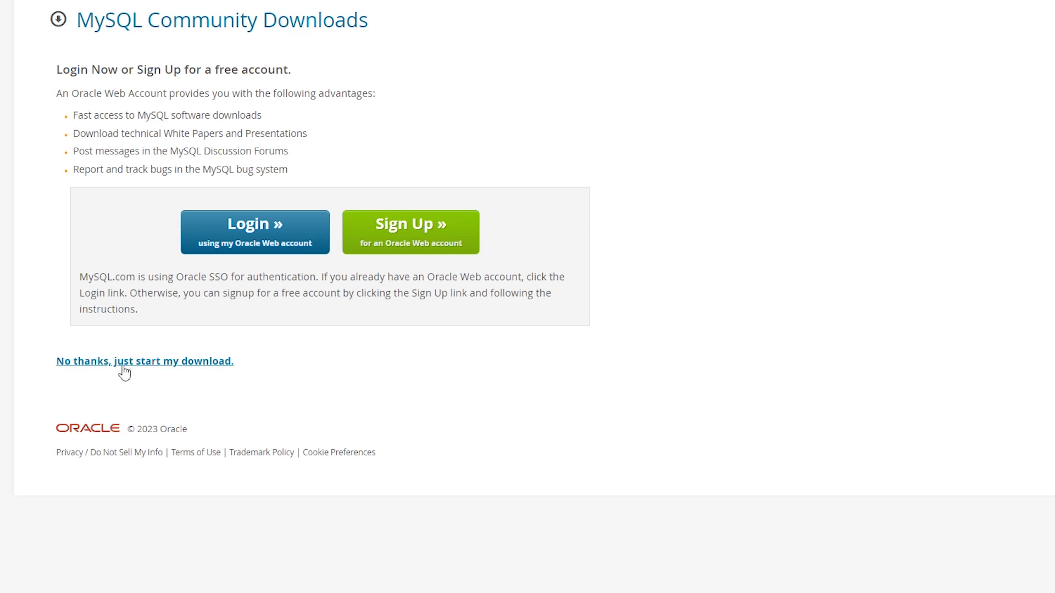
pyautogui.click(144, 361)
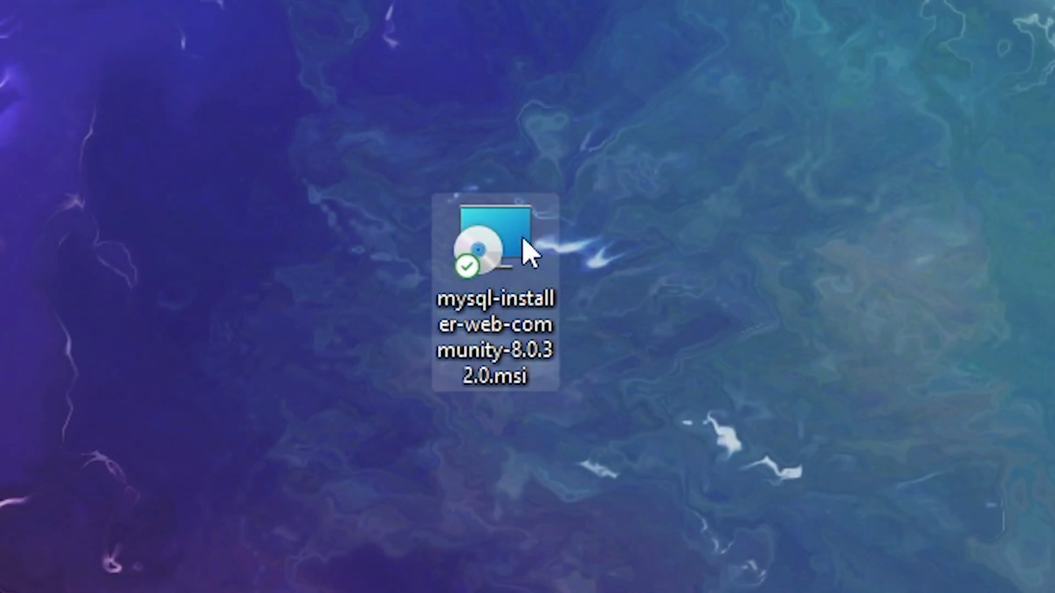
# - Launch the mysql-installer-web-community MSI and choose the Custom setup type
pyautogui.doubleClick(496, 242)
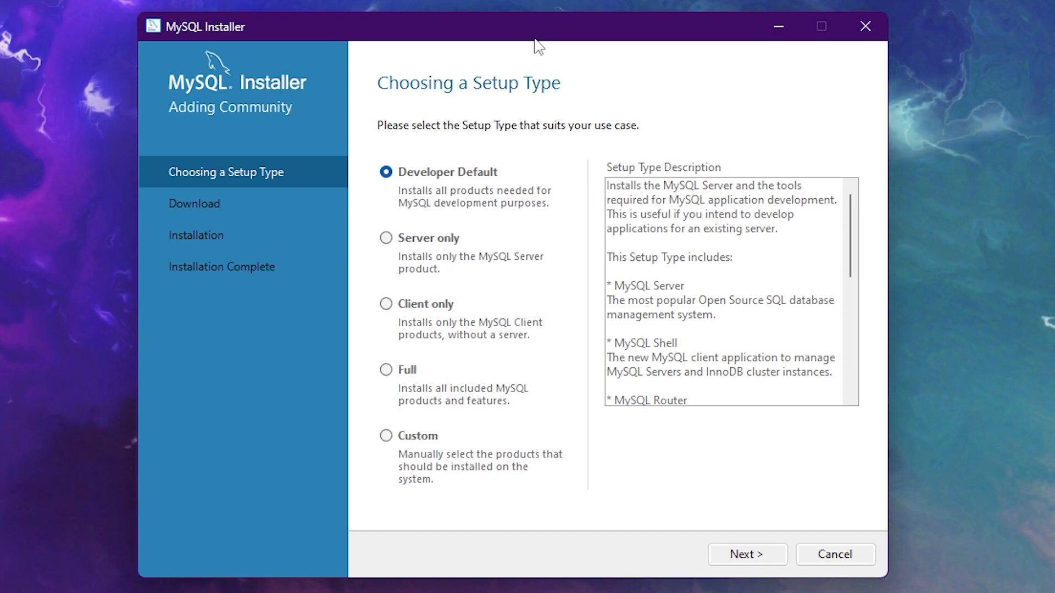
pyautogui.moveTo(505, 210)
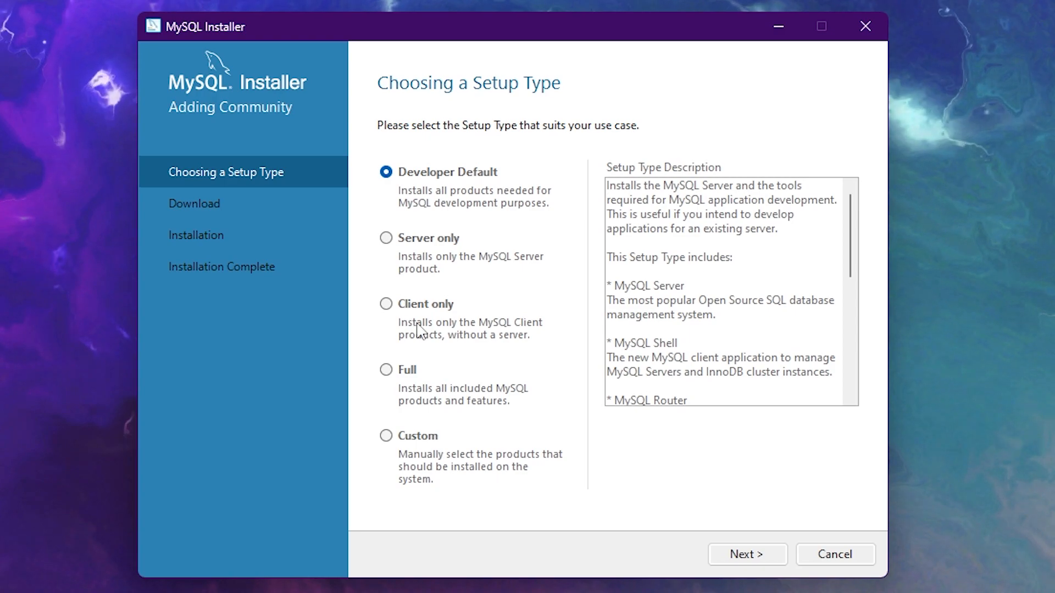
pyautogui.moveTo(387, 444)
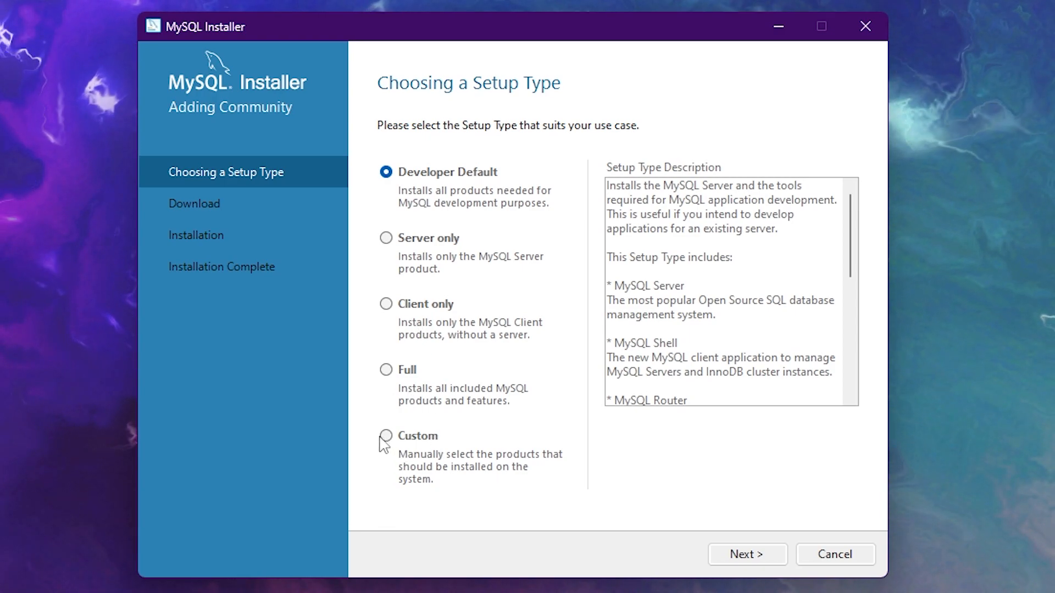
pyautogui.moveTo(397, 447)
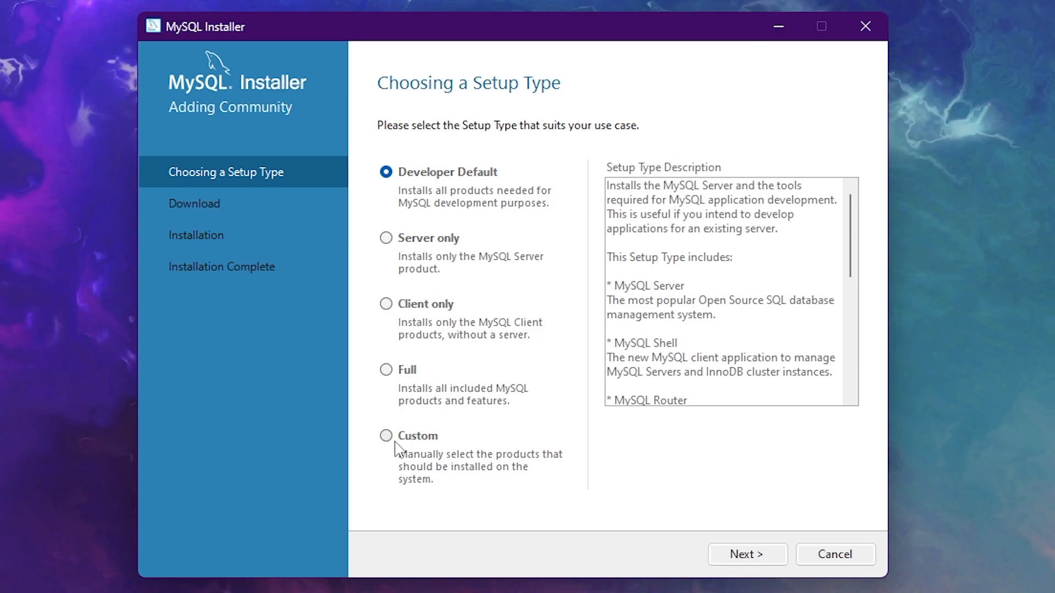
pyautogui.click(745, 554)
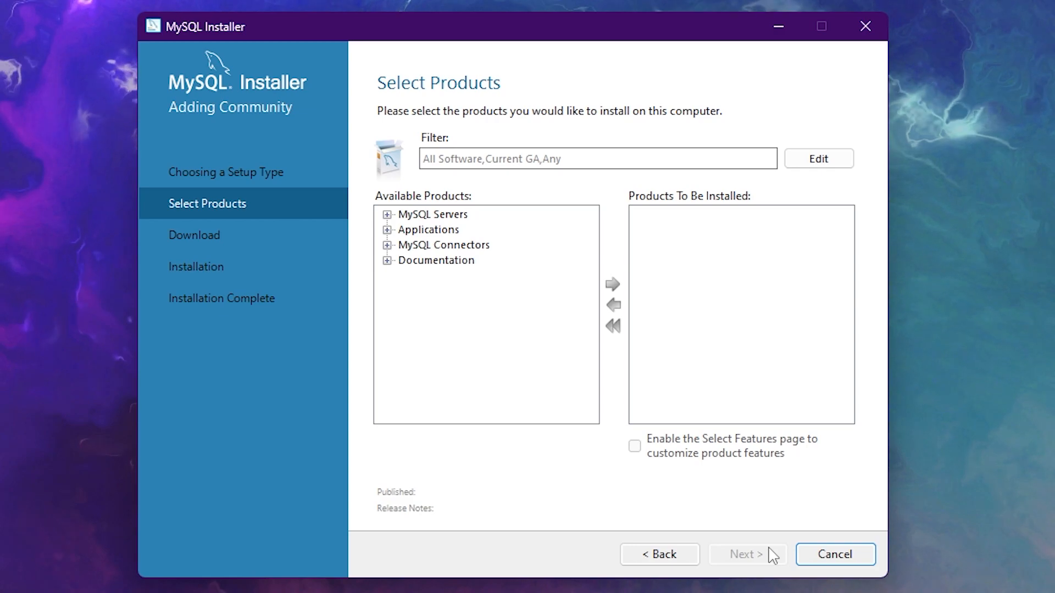
pyautogui.moveTo(666, 517)
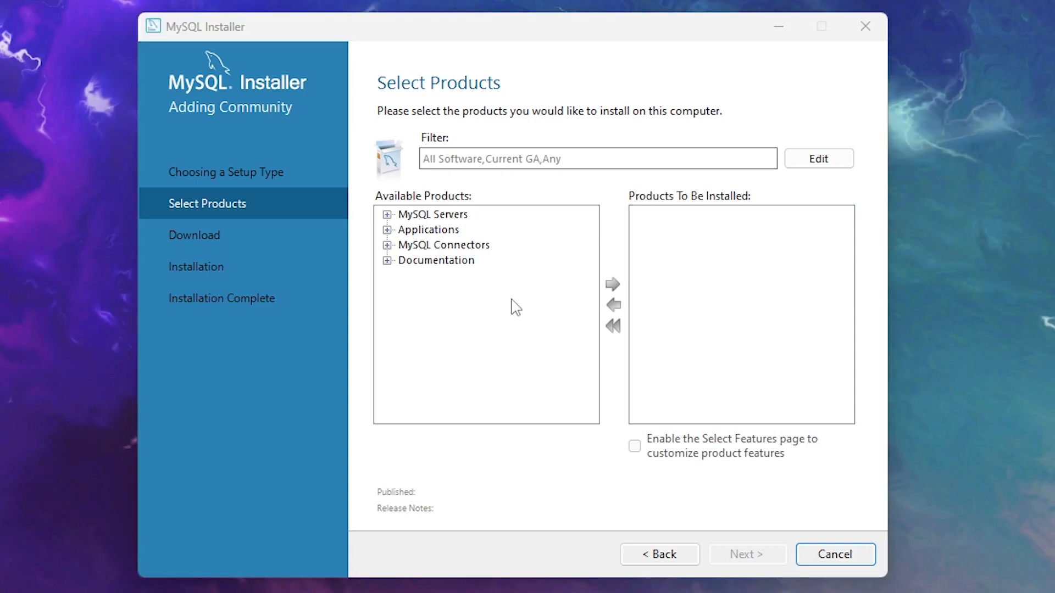
# - Queue MySQL Server 8.0.32 - X64 from MySQL Servers > MySQL Server 8.0 for installation
pyautogui.click(386, 214)
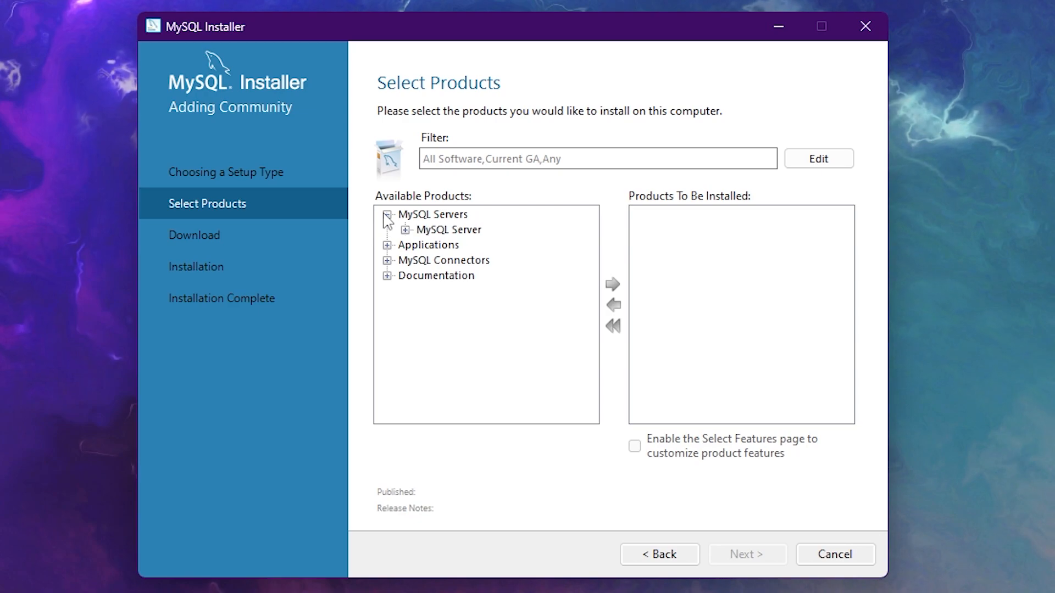
pyautogui.click(387, 214)
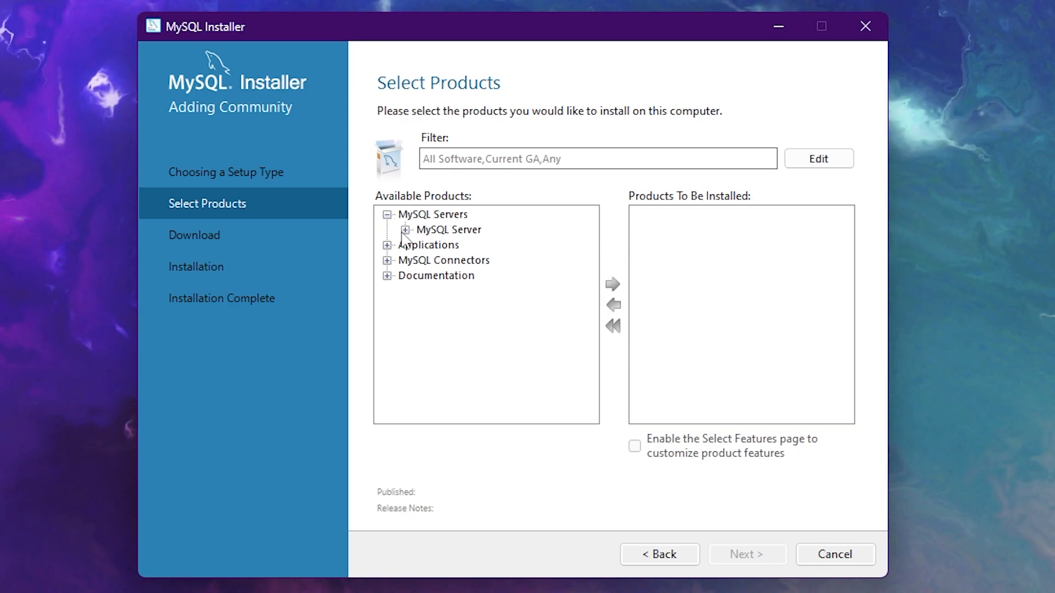
pyautogui.click(405, 230)
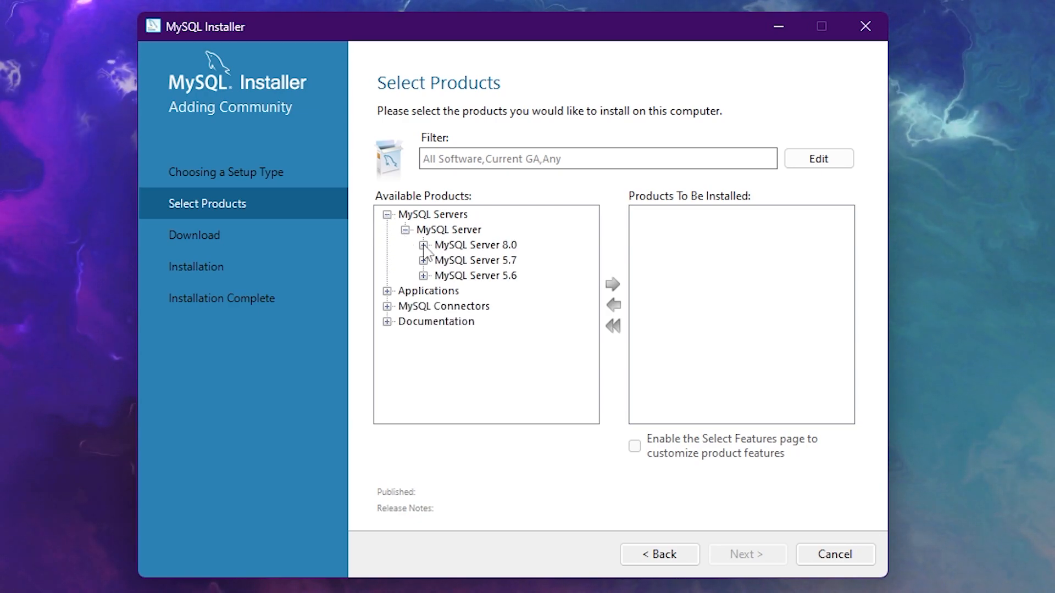
pyautogui.click(423, 244)
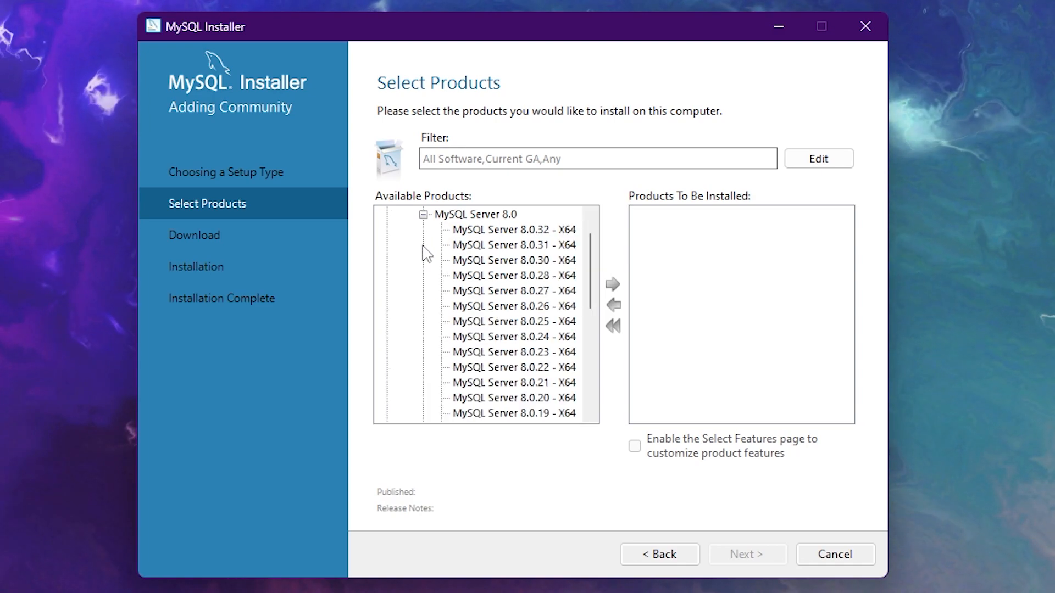
pyautogui.moveTo(506, 244)
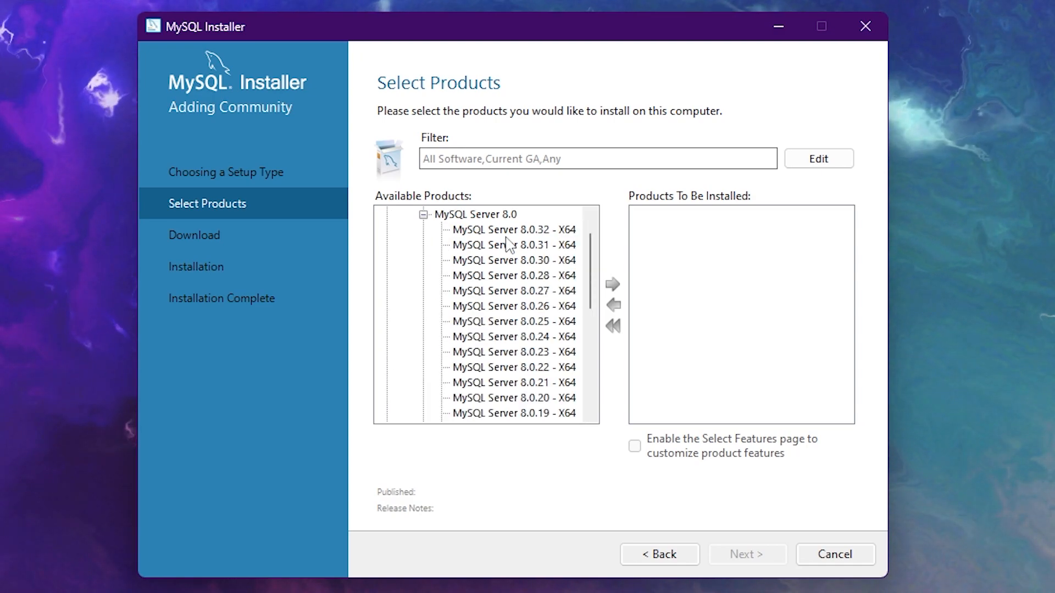
pyautogui.moveTo(486, 239)
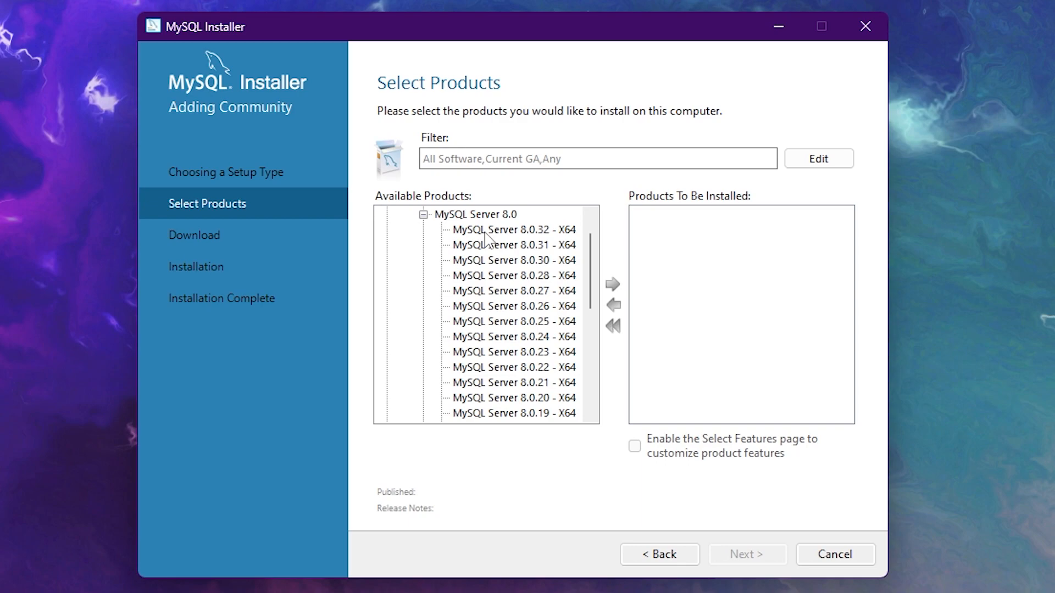
pyautogui.click(513, 229)
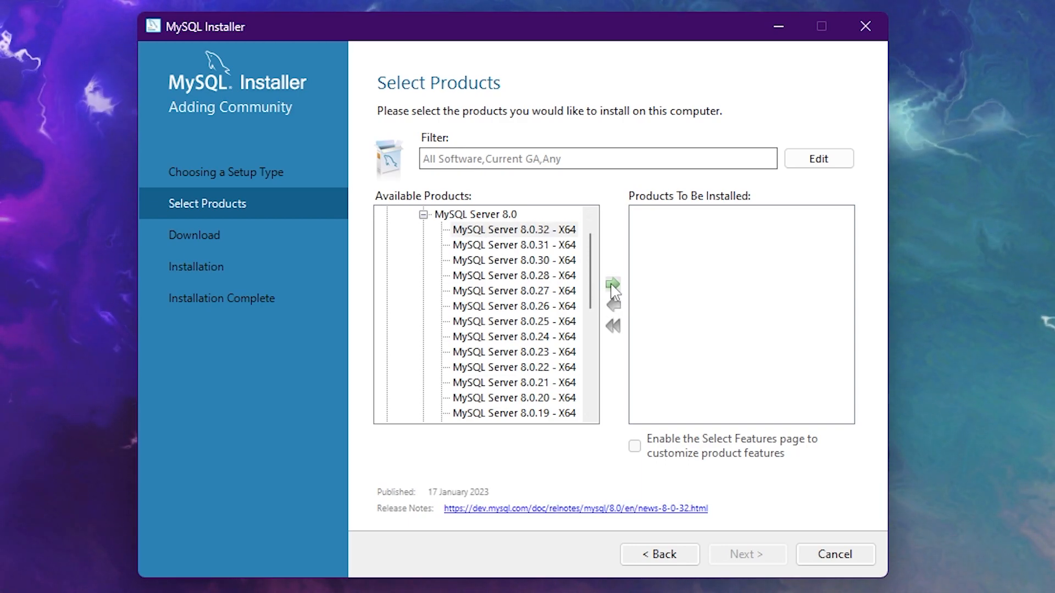
pyautogui.click(612, 283)
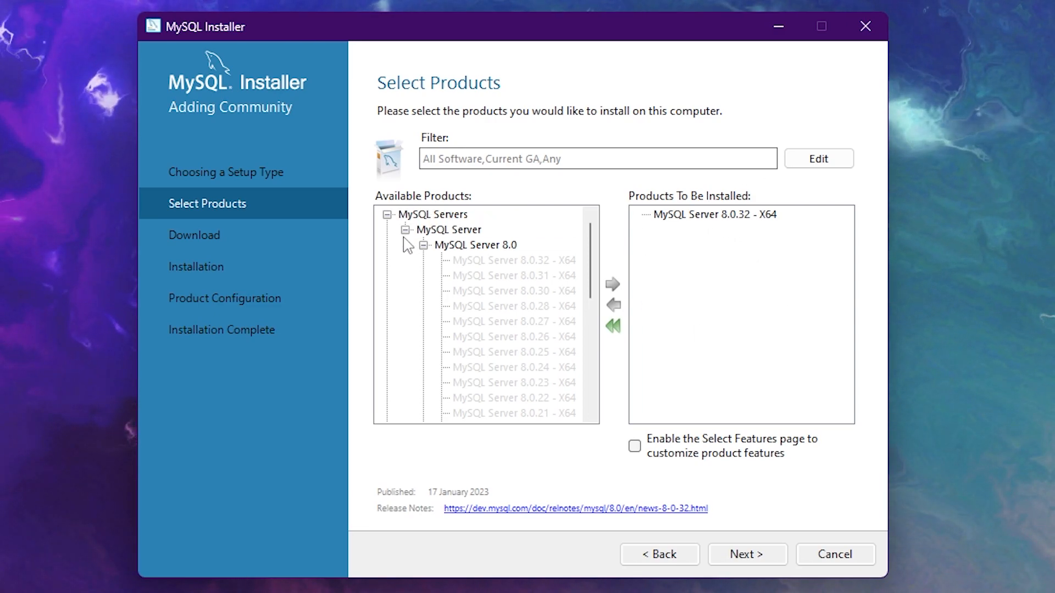
# - Queue MySQL Workbench 8.0.32 from Applications > MySQL Workbench 8.0 and continue to Download
pyautogui.click(388, 214)
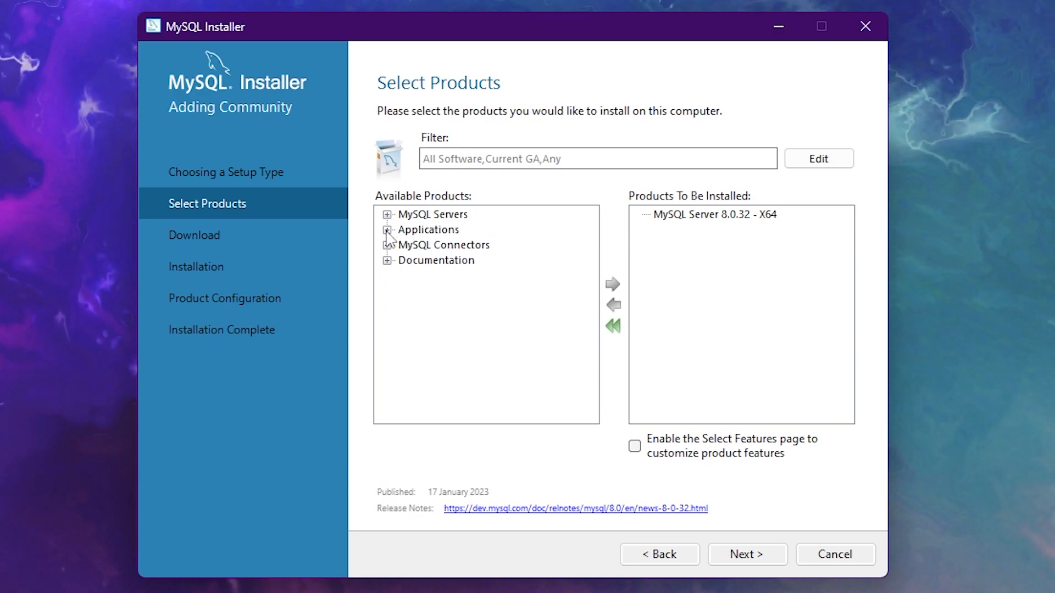
pyautogui.click(387, 229)
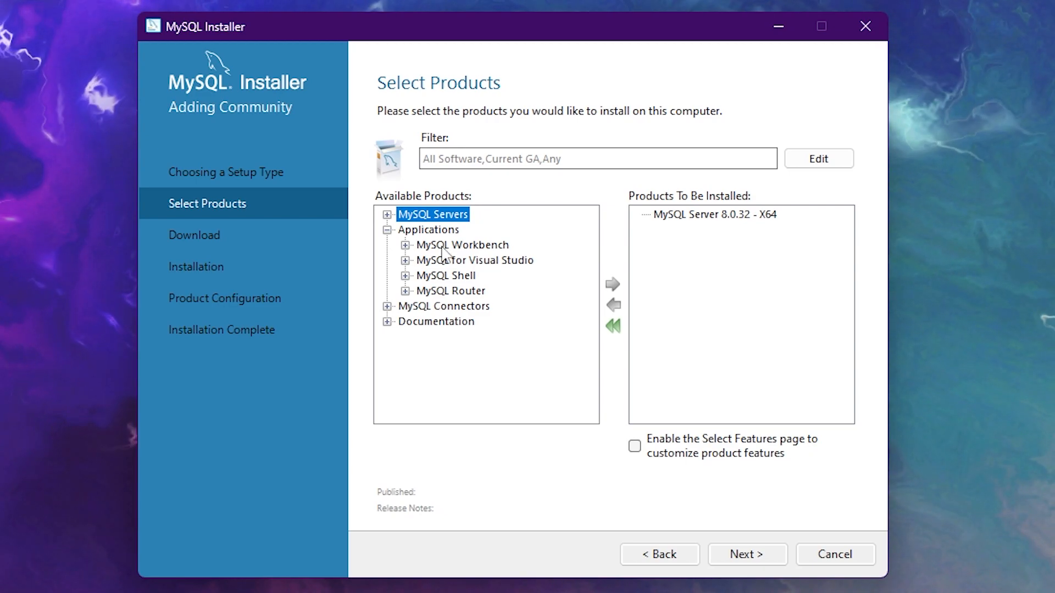
pyautogui.click(402, 245)
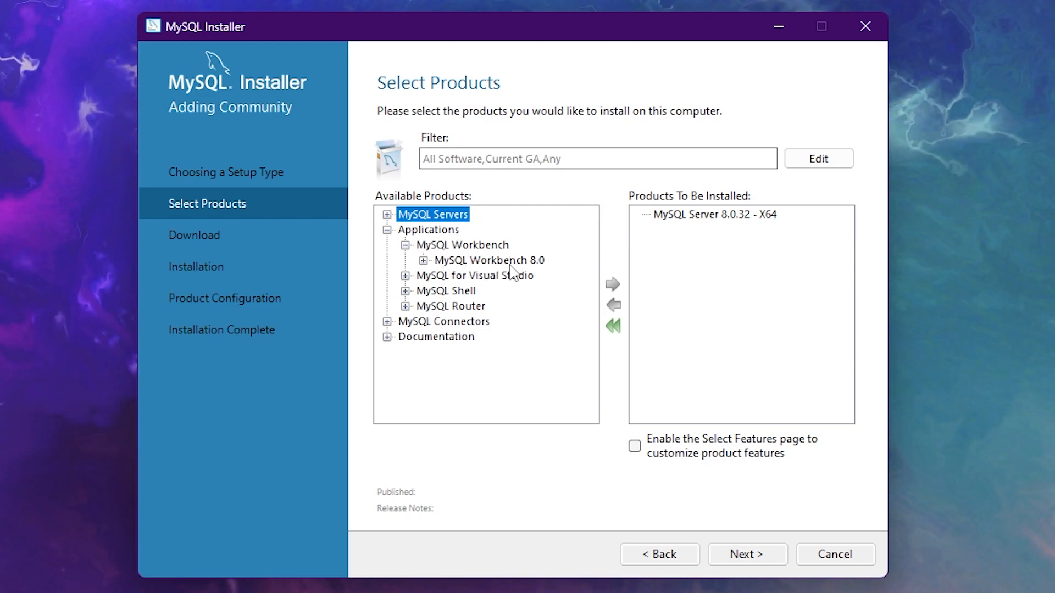
pyautogui.click(421, 259)
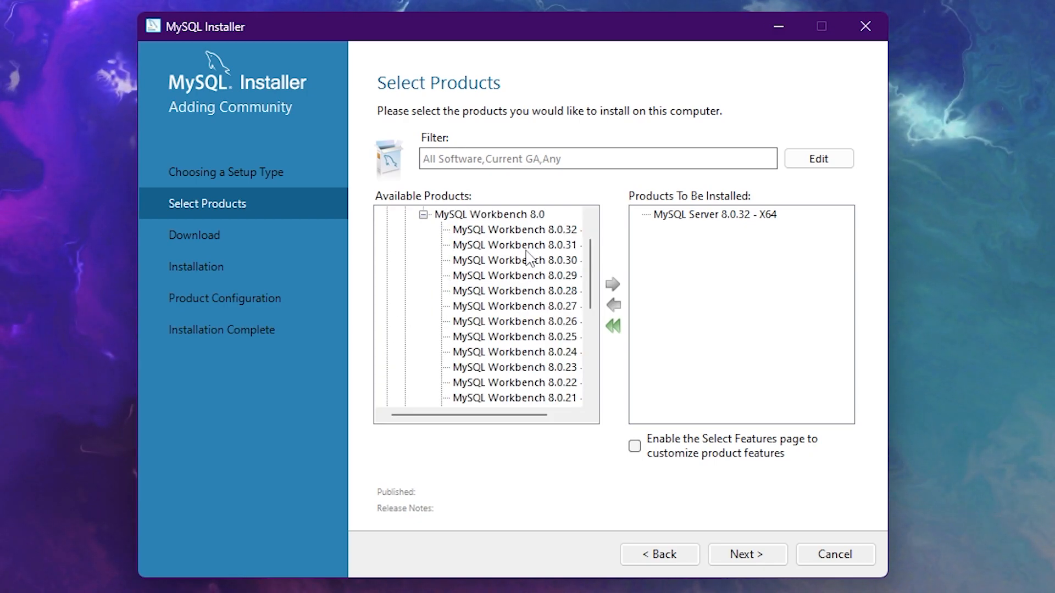
pyautogui.click(514, 230)
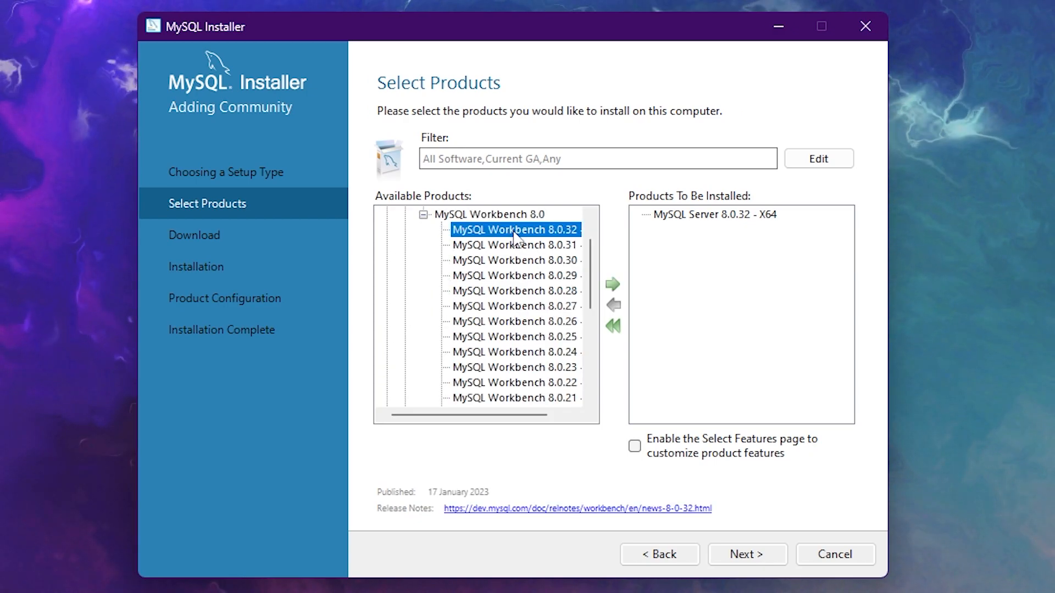
pyautogui.click(611, 284)
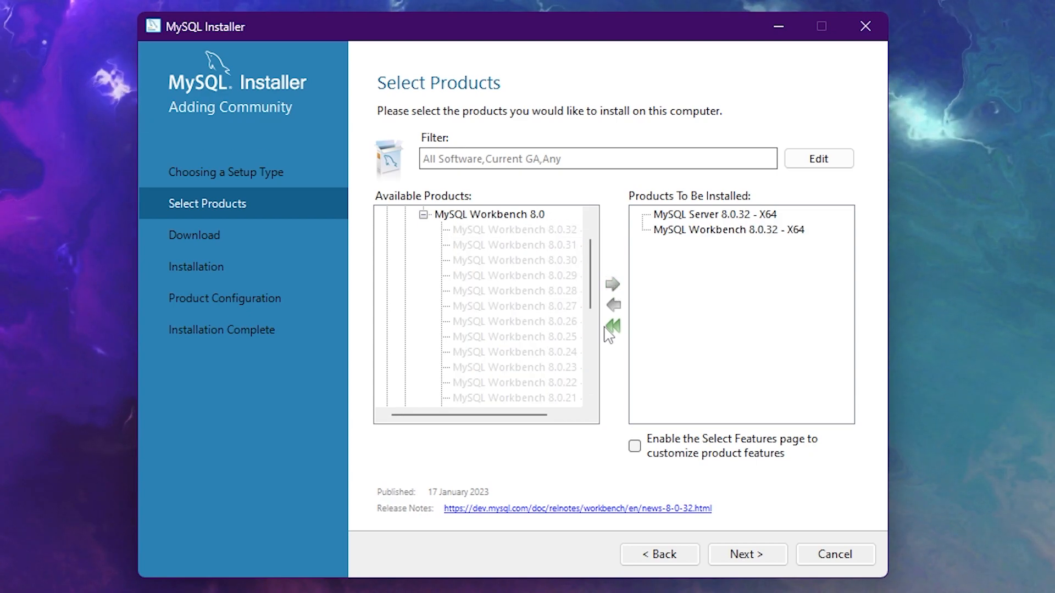
pyautogui.moveTo(761, 244)
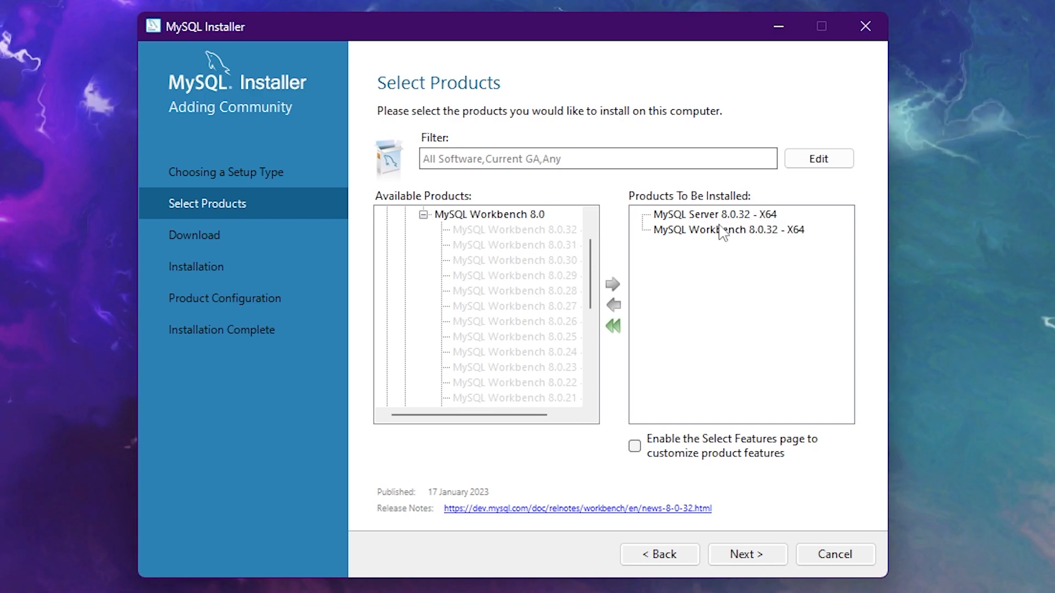
pyautogui.moveTo(713, 244)
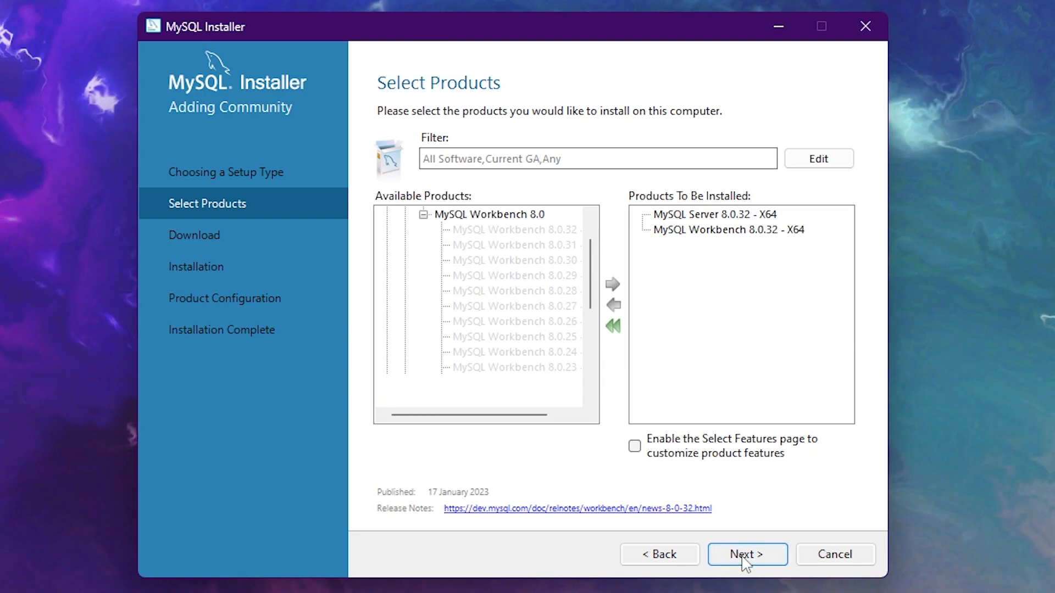
pyautogui.click(746, 553)
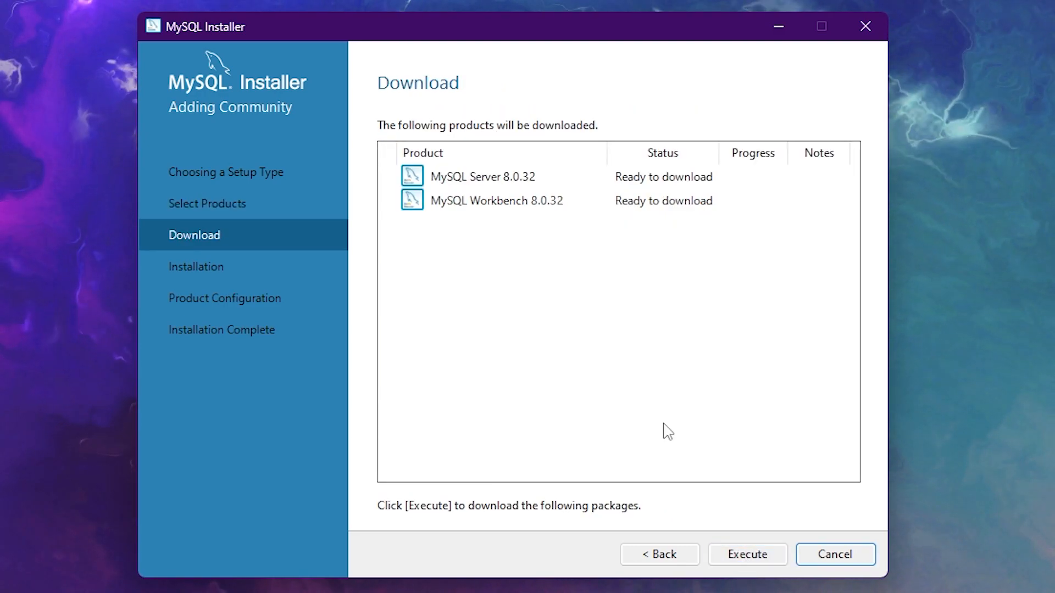
# - Execute the download of both 8.0.32 packages and proceed to Product Configuration
pyautogui.click(481, 176)
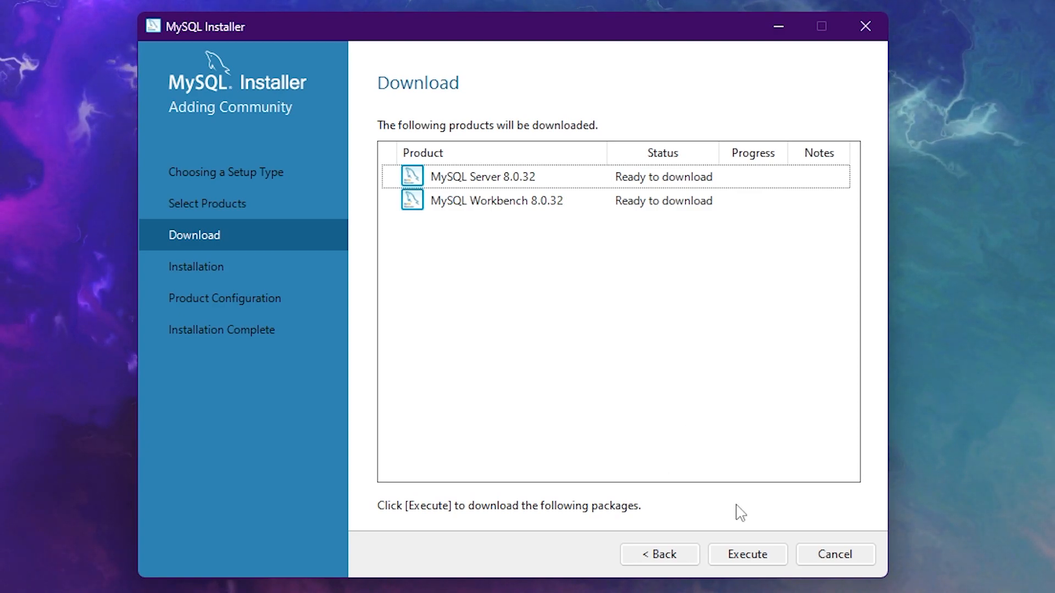
pyautogui.click(747, 554)
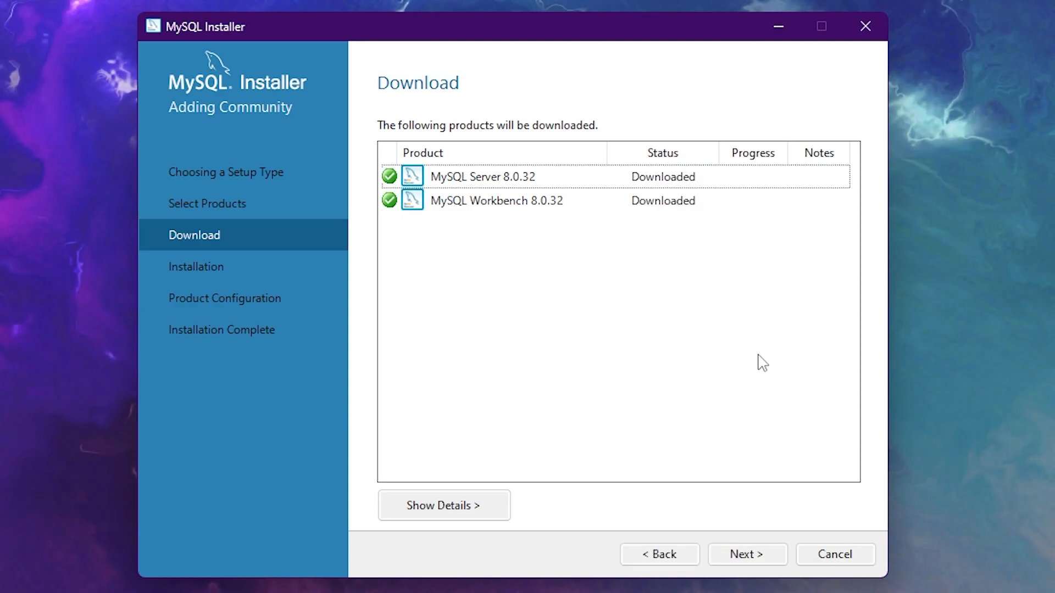
pyautogui.moveTo(663, 469)
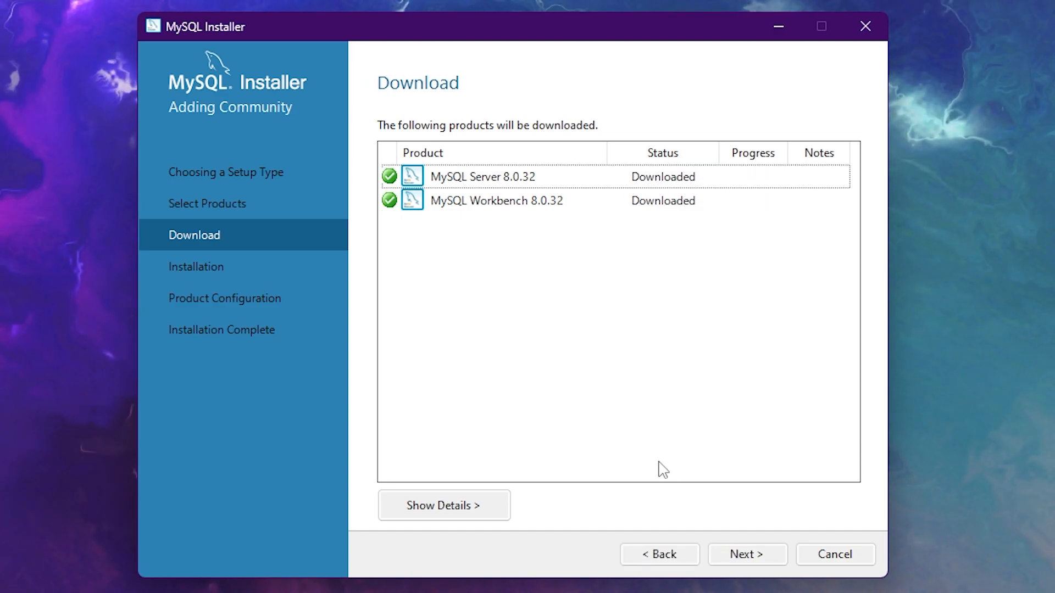
pyautogui.click(746, 553)
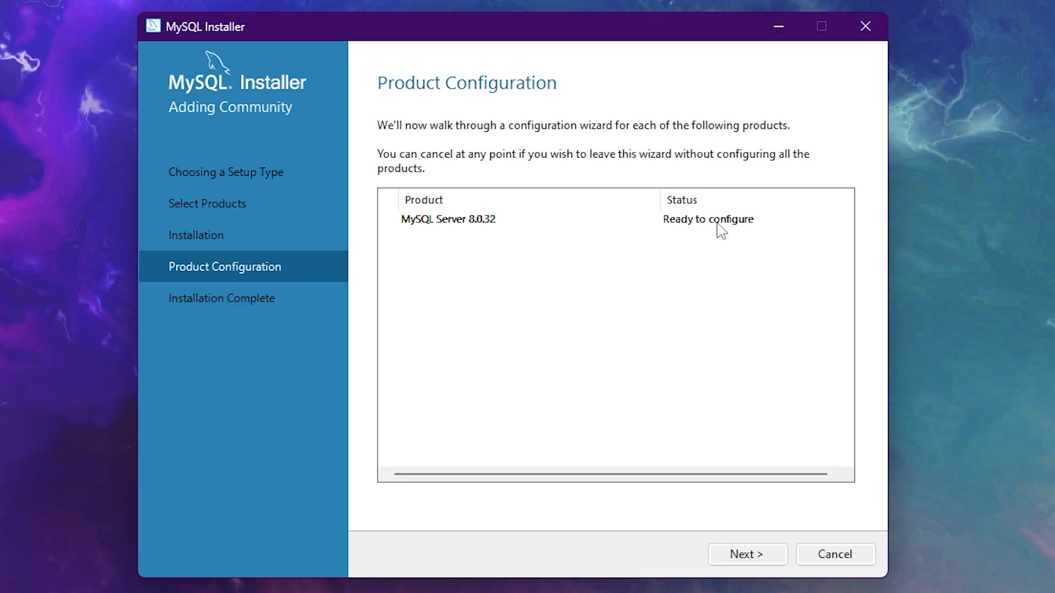
pyautogui.moveTo(759, 550)
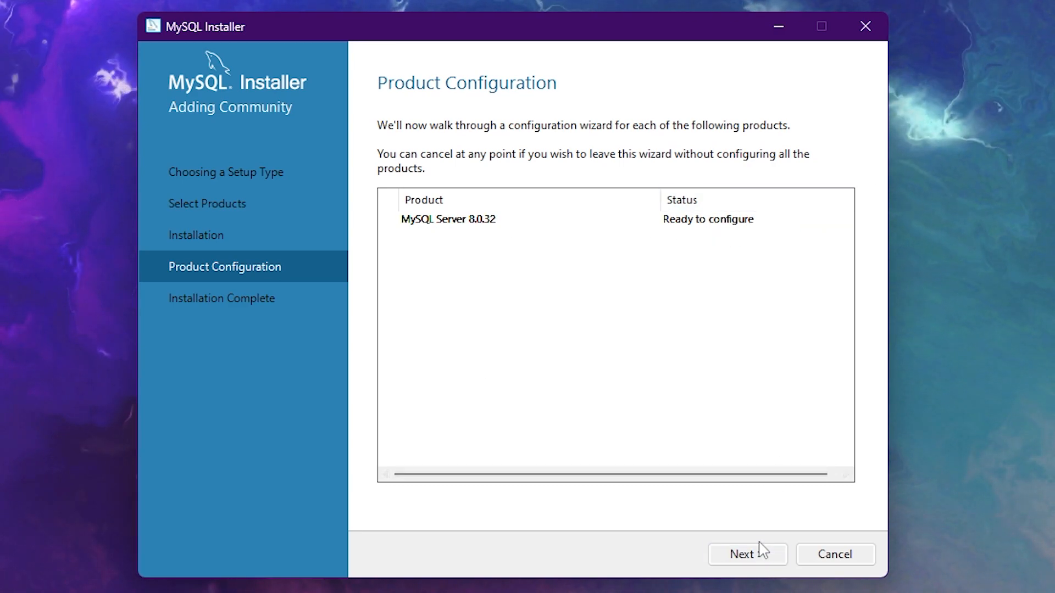
# - Configure the server as Development Computer with TCP/IP port 3306 and continue
pyautogui.click(747, 553)
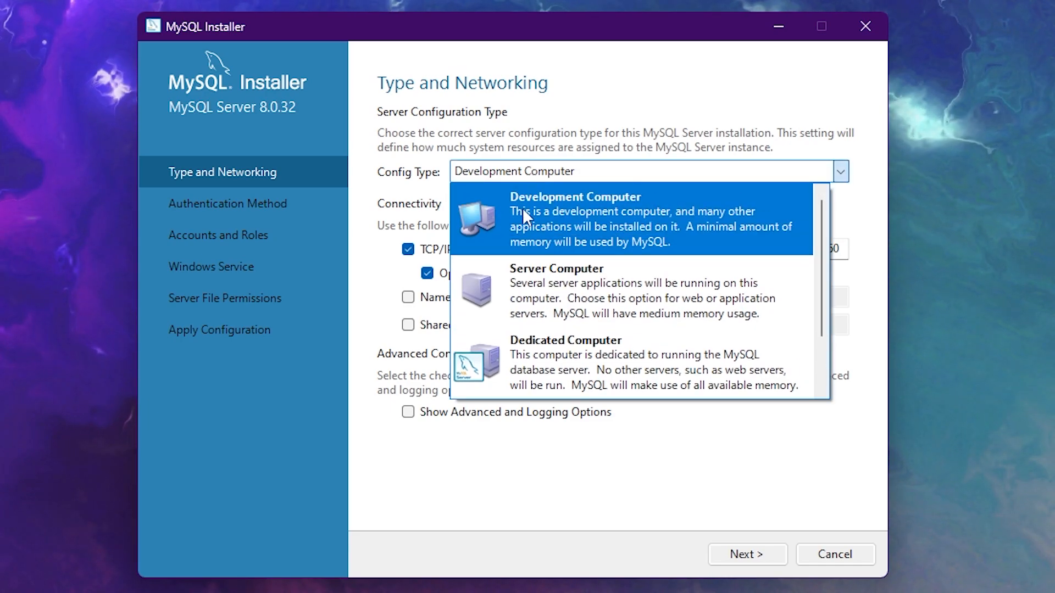
pyautogui.moveTo(531, 237)
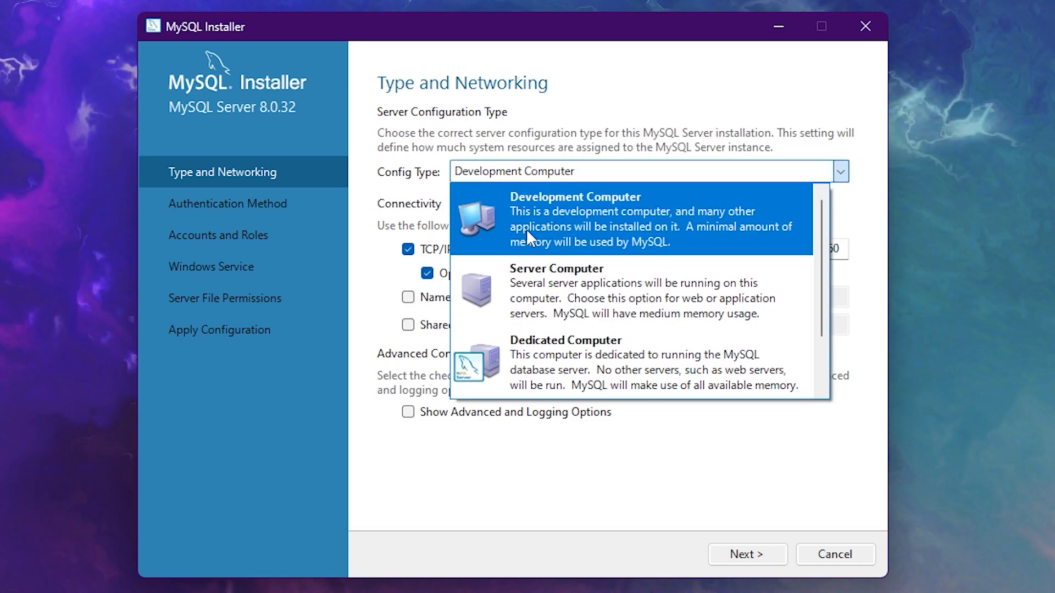
pyautogui.moveTo(580, 347)
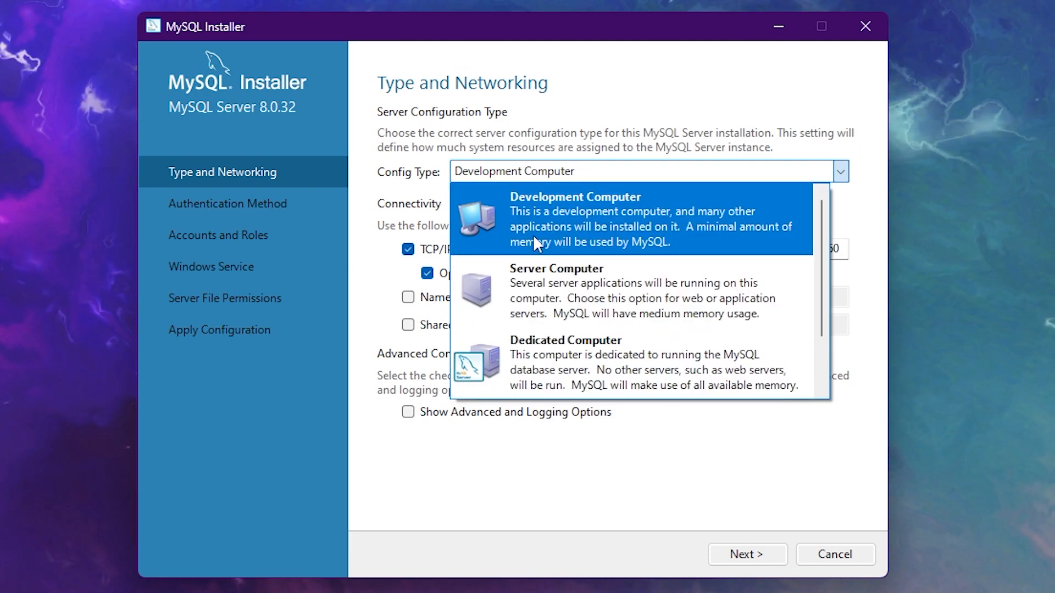
pyautogui.moveTo(527, 242)
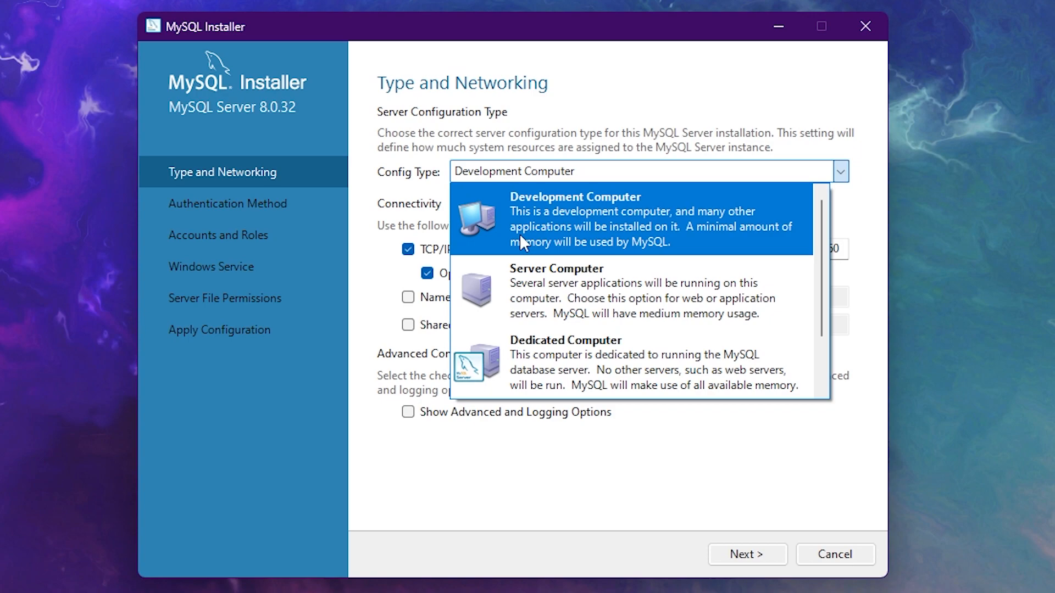
pyautogui.click(574, 197)
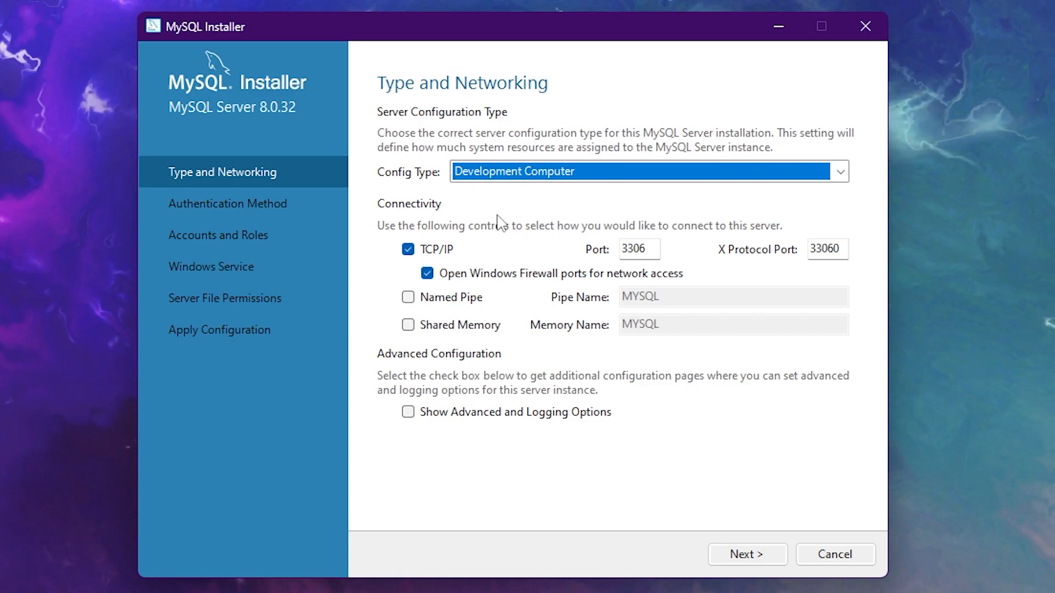
pyautogui.moveTo(531, 445)
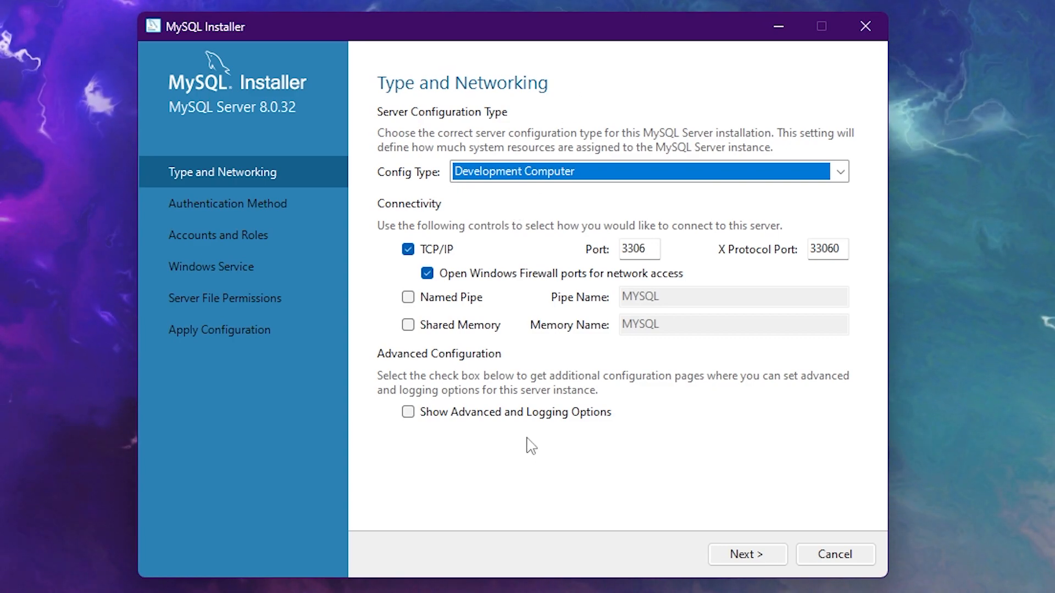
pyautogui.click(746, 554)
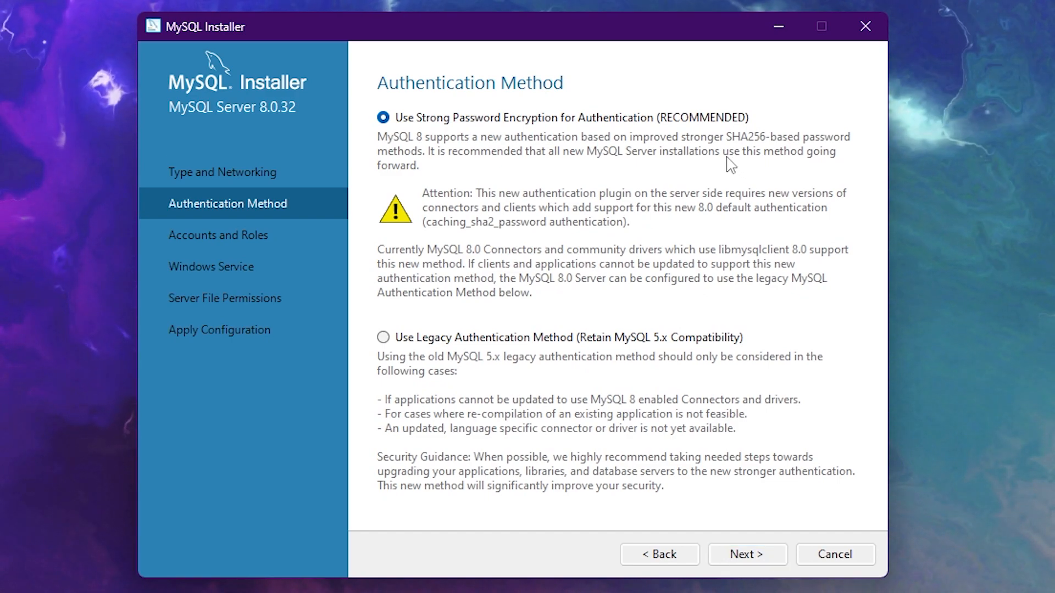
pyautogui.moveTo(491, 155)
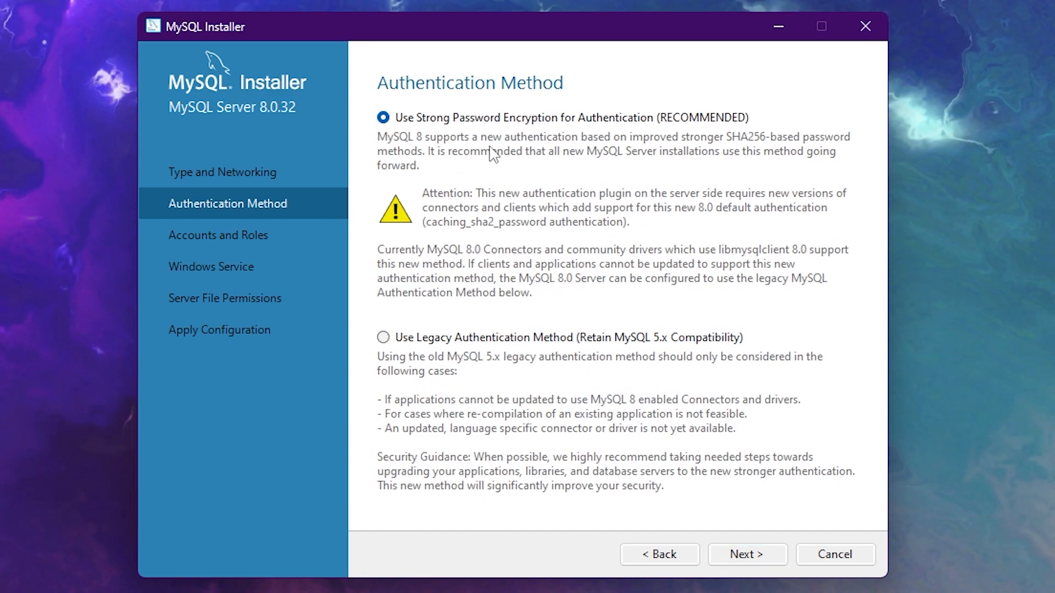
pyautogui.moveTo(575, 142)
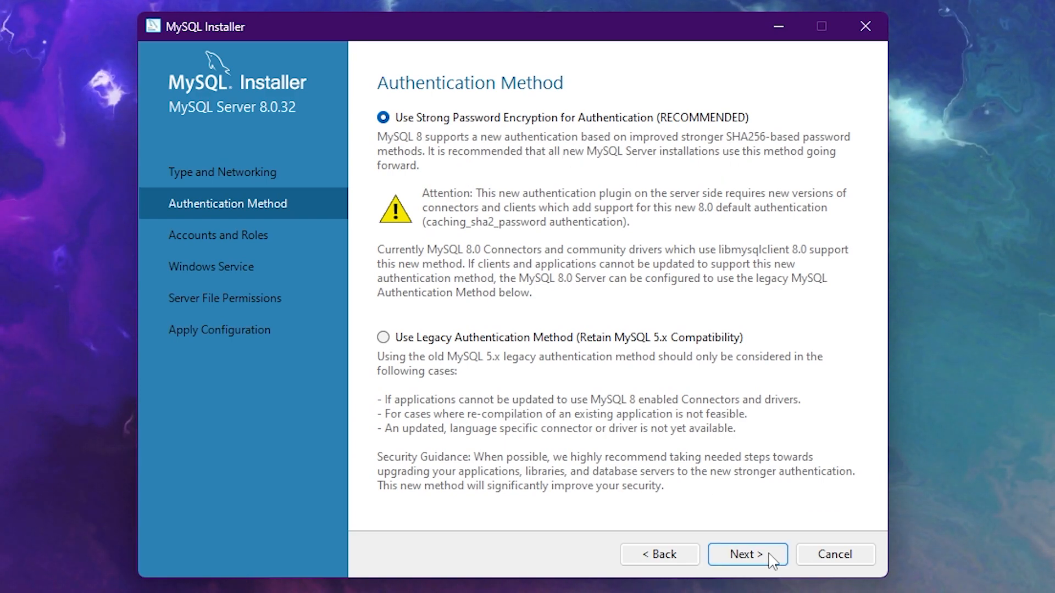
# - Keep strong password encryption and set the root account password, reaching Windows Service
pyautogui.click(747, 553)
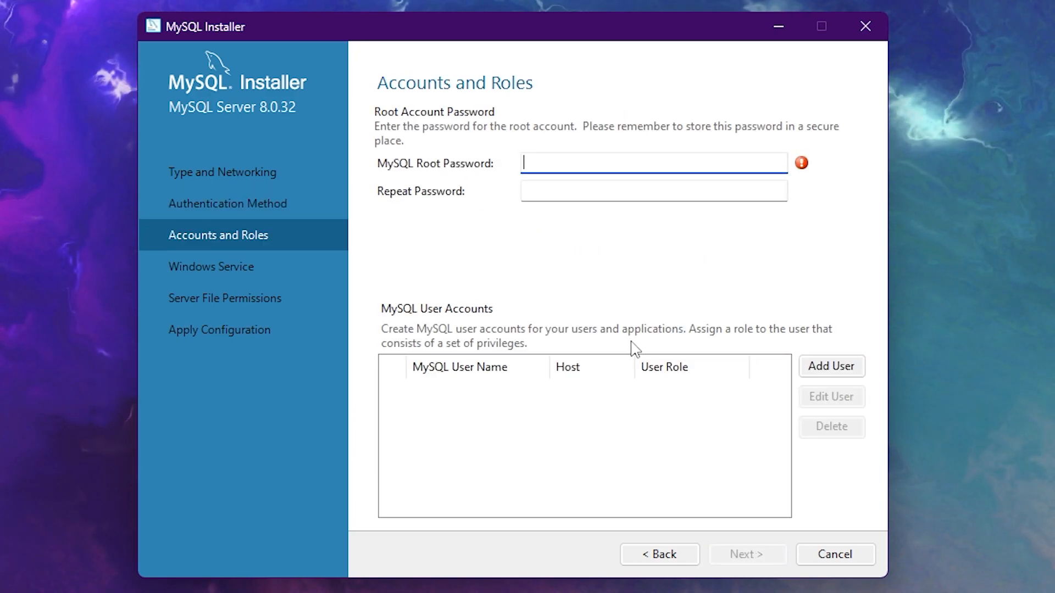
pyautogui.write('••')
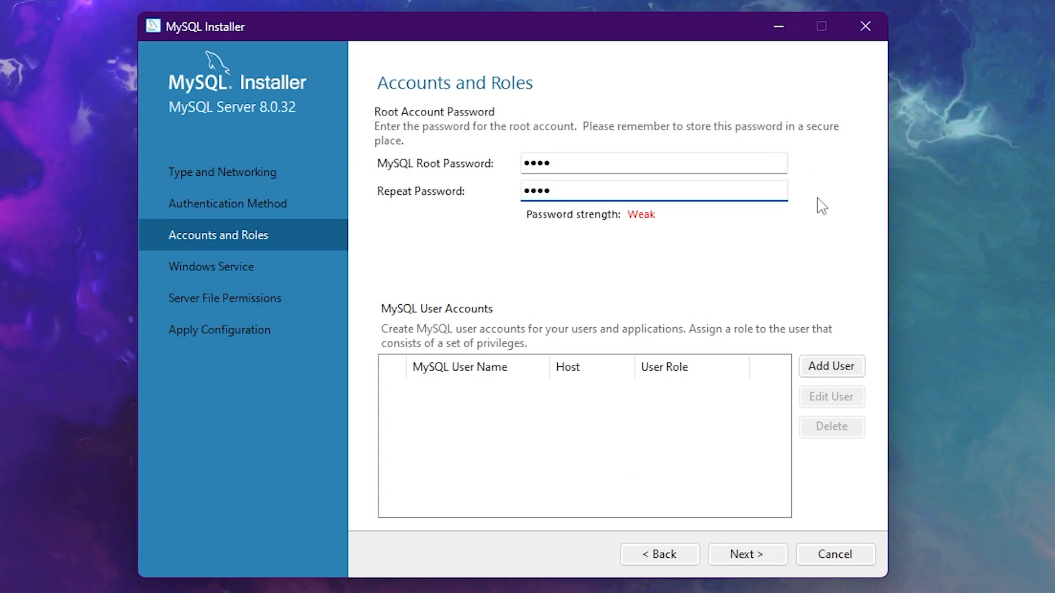
pyautogui.click(595, 164)
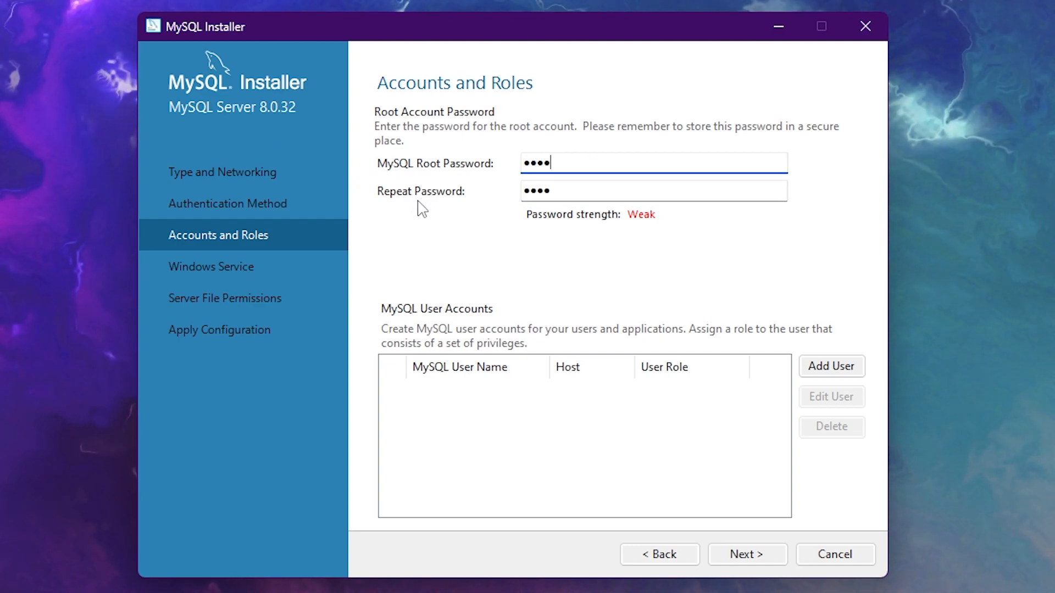
pyautogui.moveTo(439, 216)
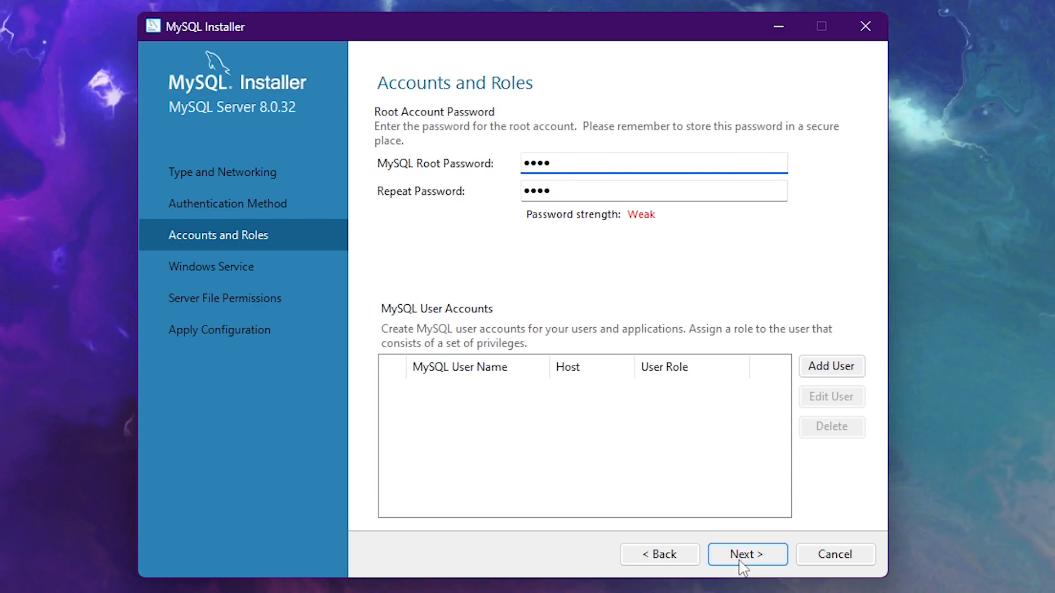
pyautogui.click(746, 554)
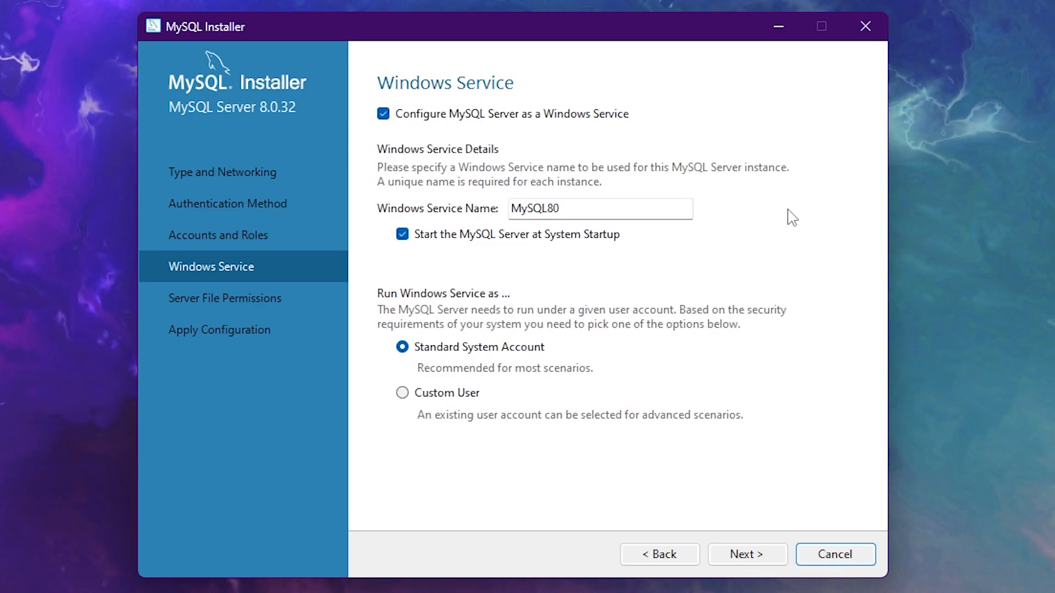
pyautogui.moveTo(432, 273)
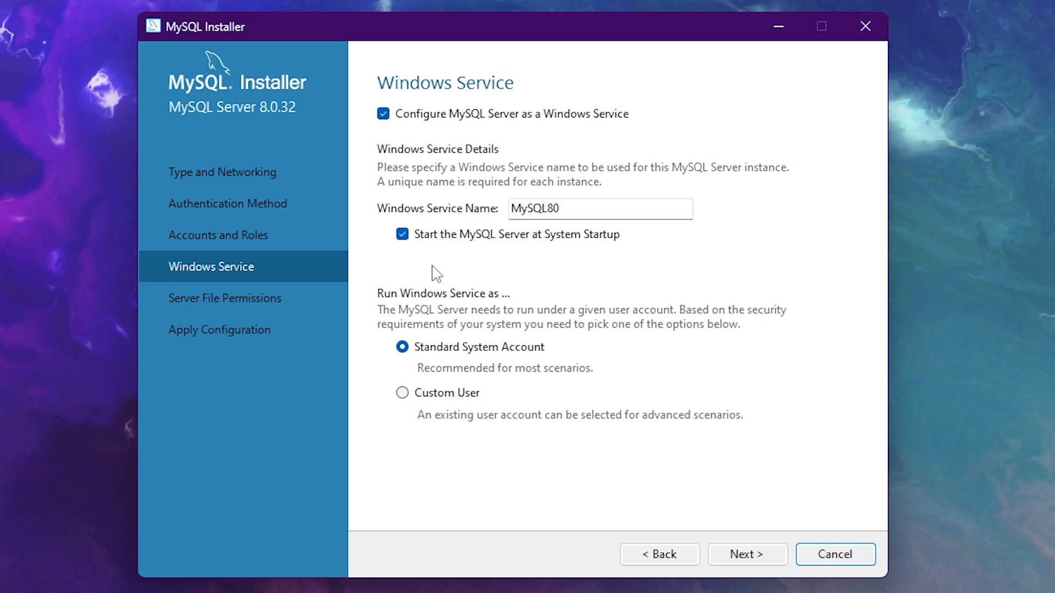
pyautogui.moveTo(722, 257)
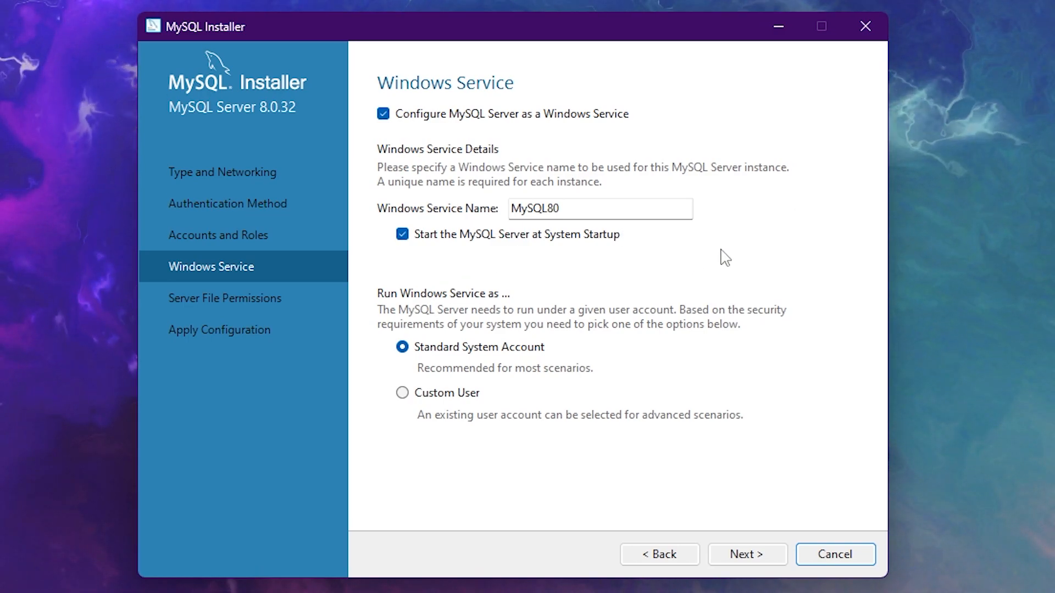
pyautogui.moveTo(535, 294)
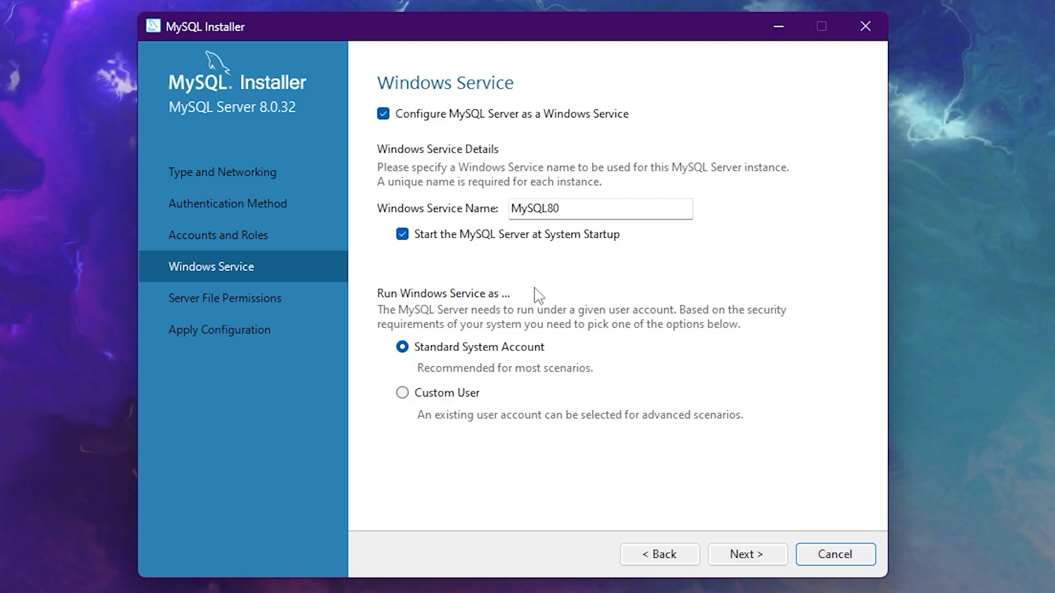
# - Accept the default MySQL80 service and file permissions, reaching Apply Configuration
pyautogui.click(746, 553)
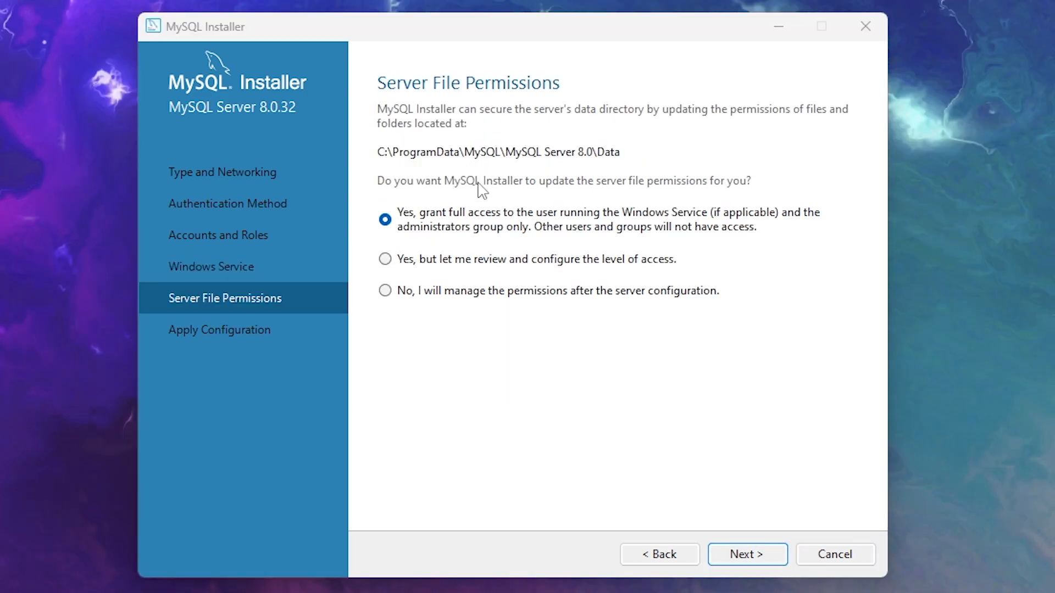
pyautogui.moveTo(469, 203)
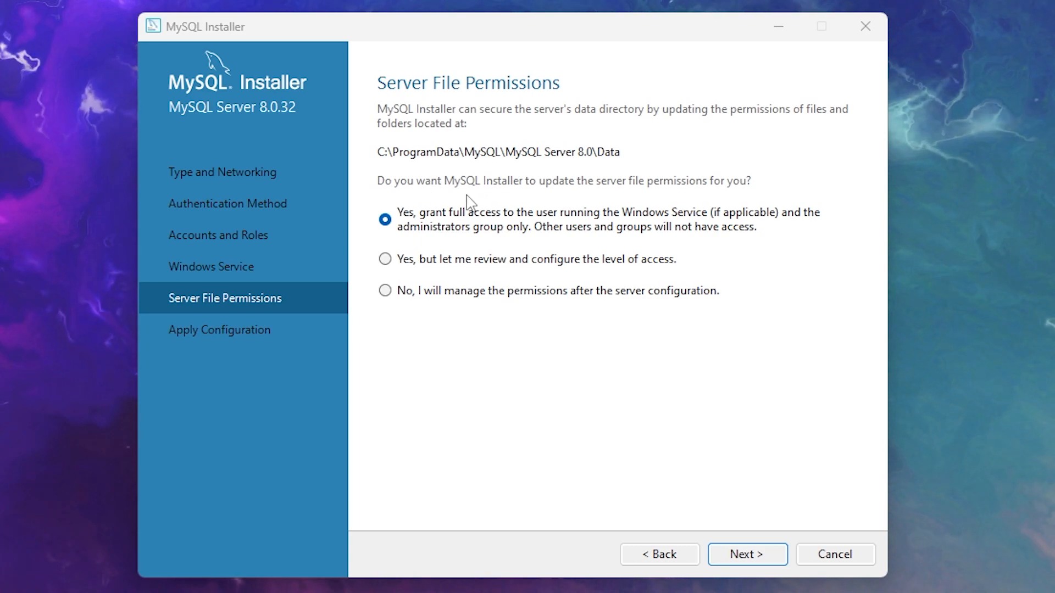
pyautogui.moveTo(620, 194)
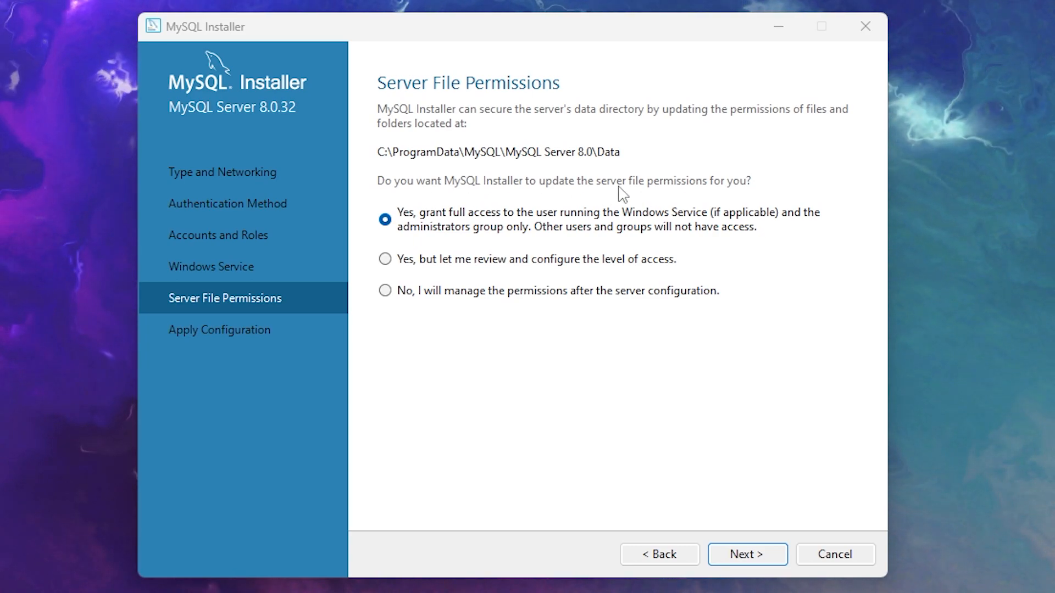
pyautogui.moveTo(395, 199)
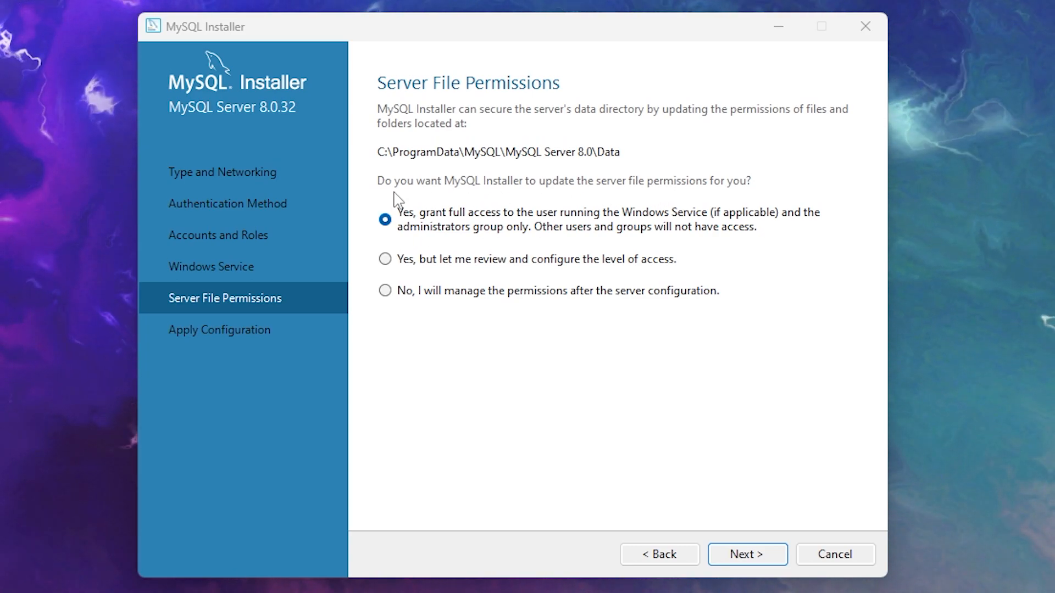
pyautogui.click(746, 554)
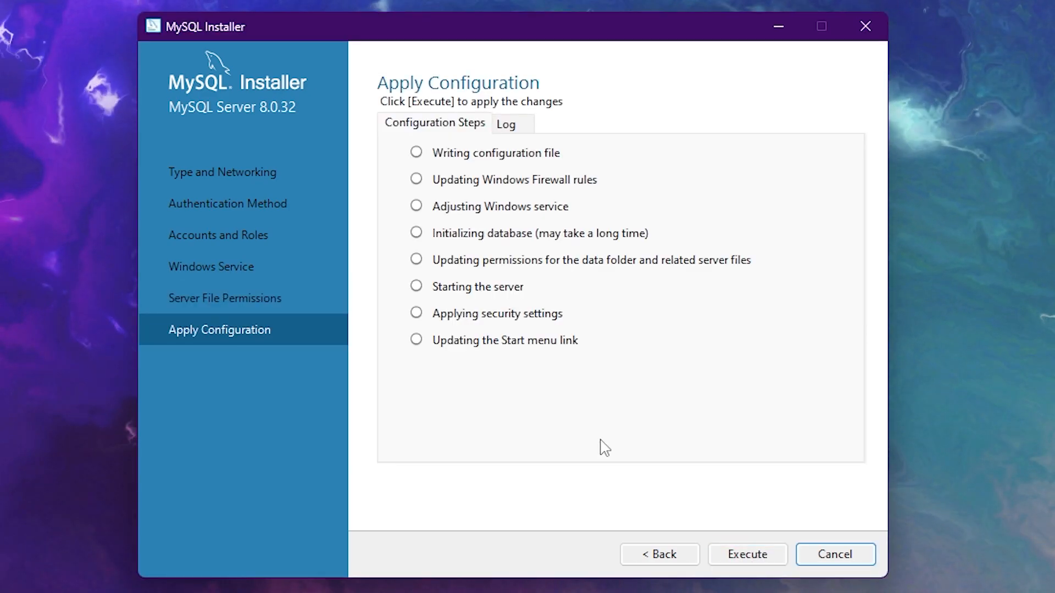
pyautogui.moveTo(747, 560)
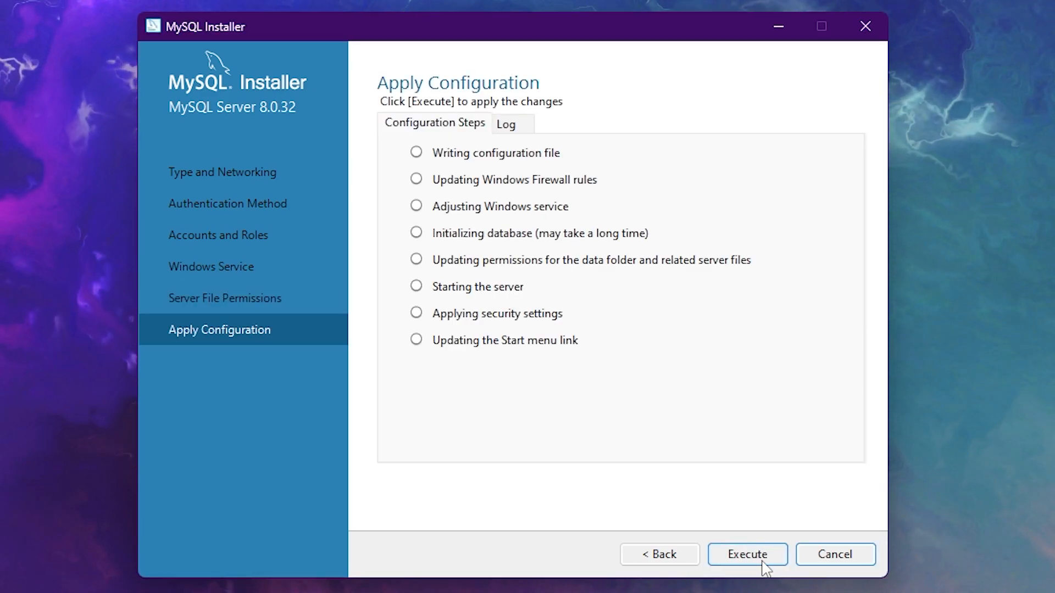
# - Apply the server configuration, finish the installer and start MySQL Workbench
pyautogui.click(745, 554)
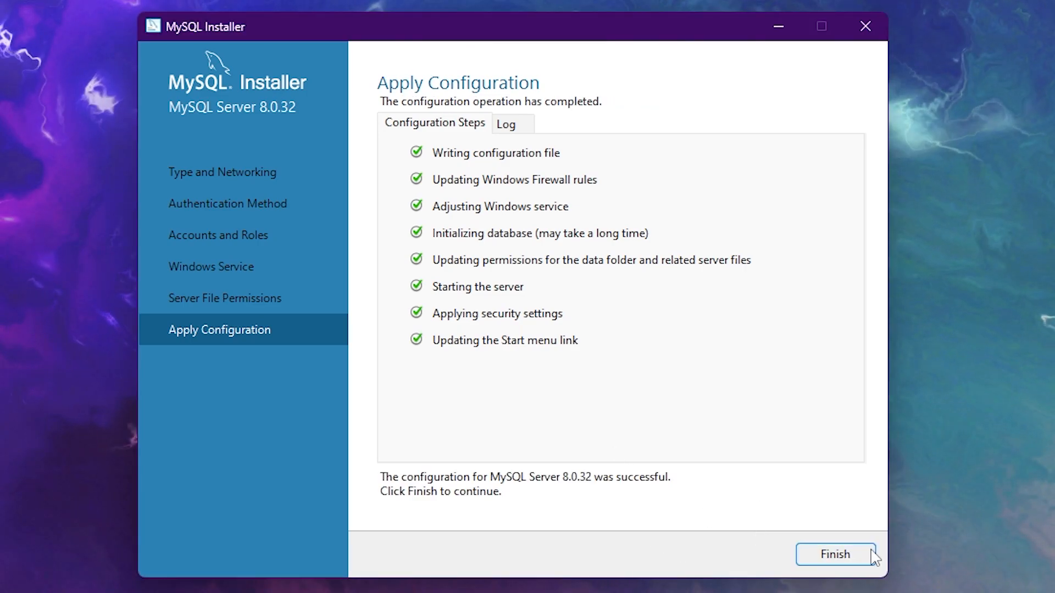
pyautogui.click(834, 554)
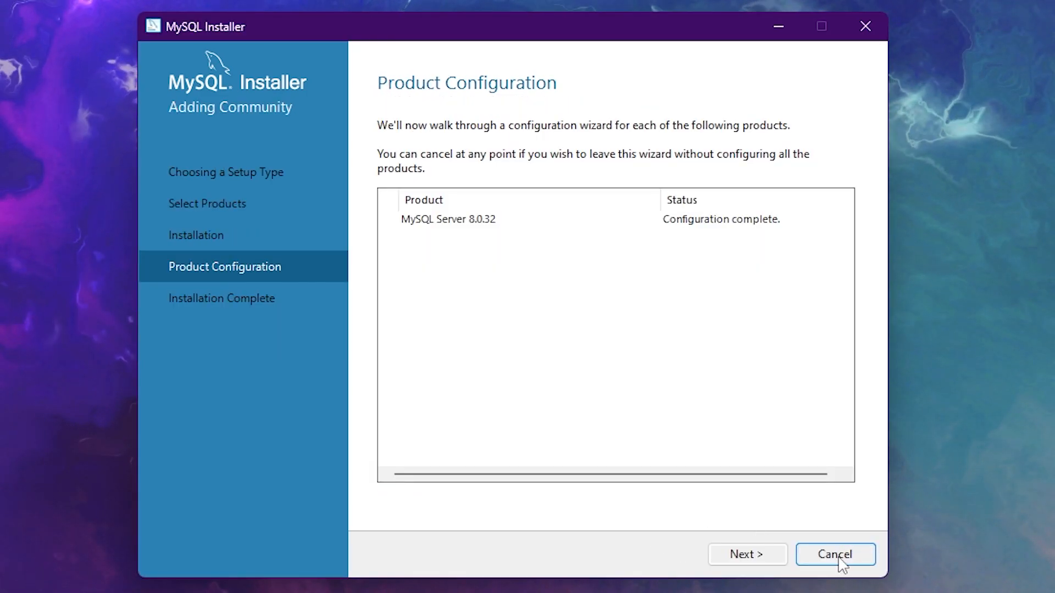
pyautogui.click(746, 553)
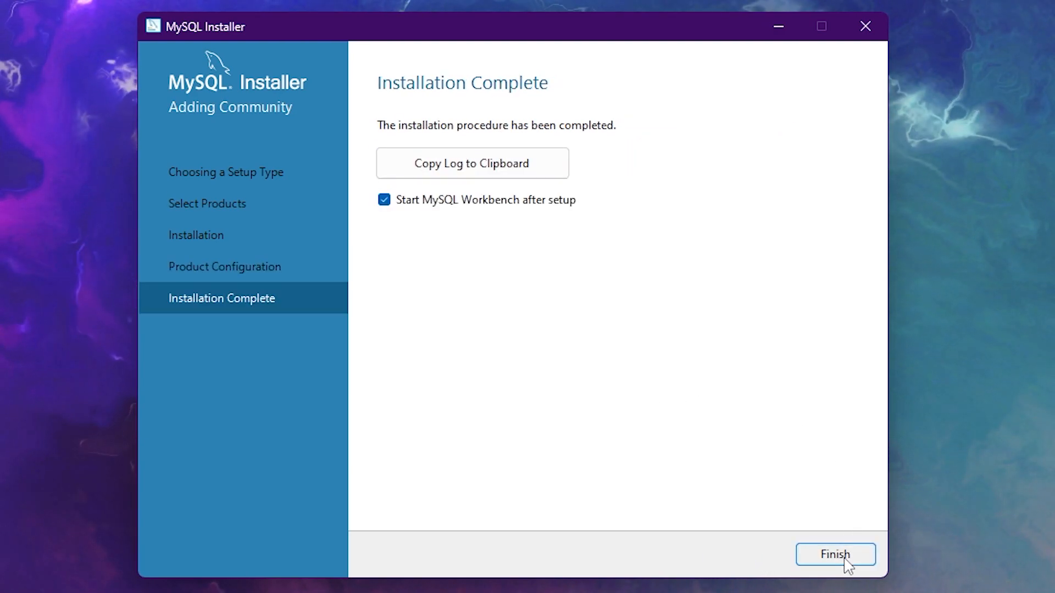
pyautogui.click(834, 553)
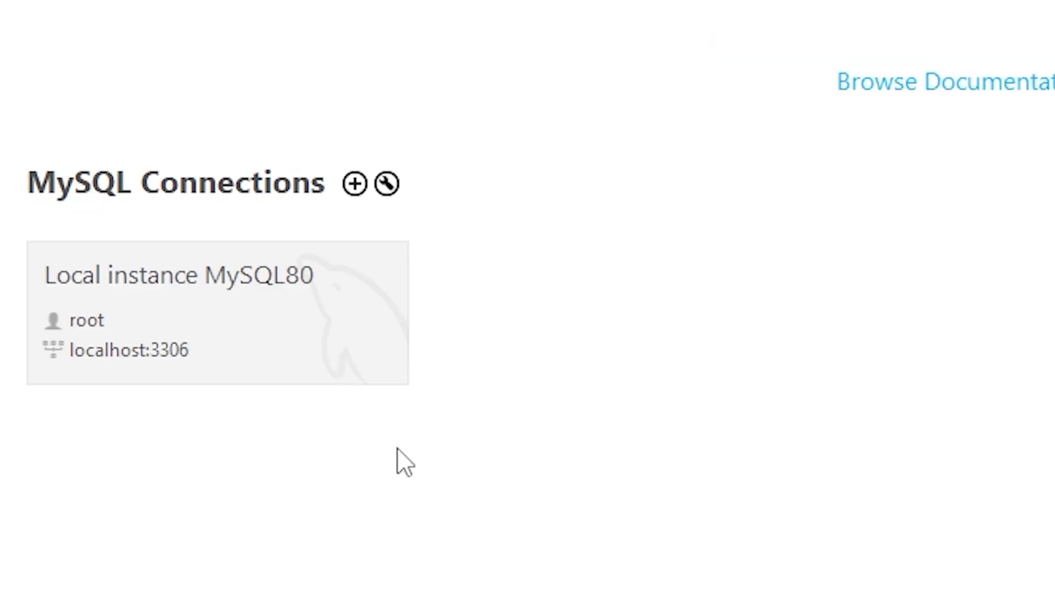
pyautogui.moveTo(292, 353)
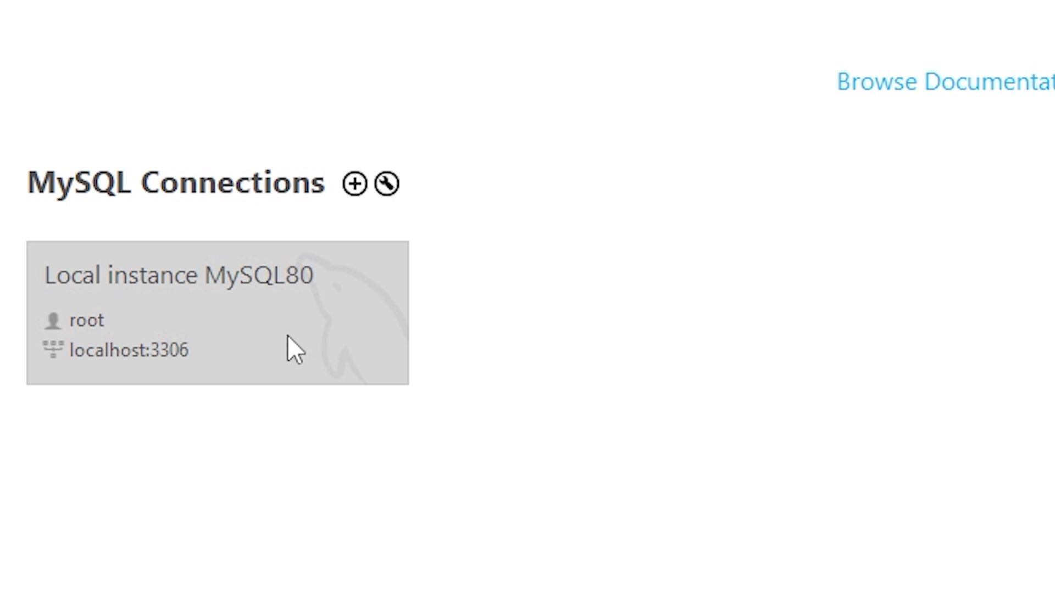
pyautogui.moveTo(244, 356)
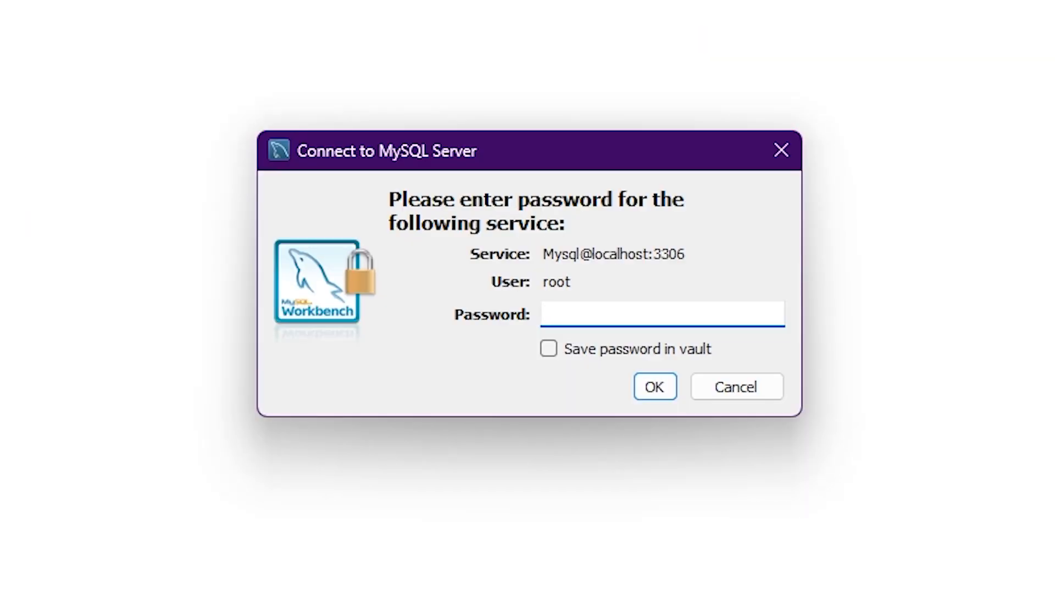
# - Connect to Local instance MySQL80 as root, then open plugins > LuckPerms > config.yml
pyautogui.write('****')
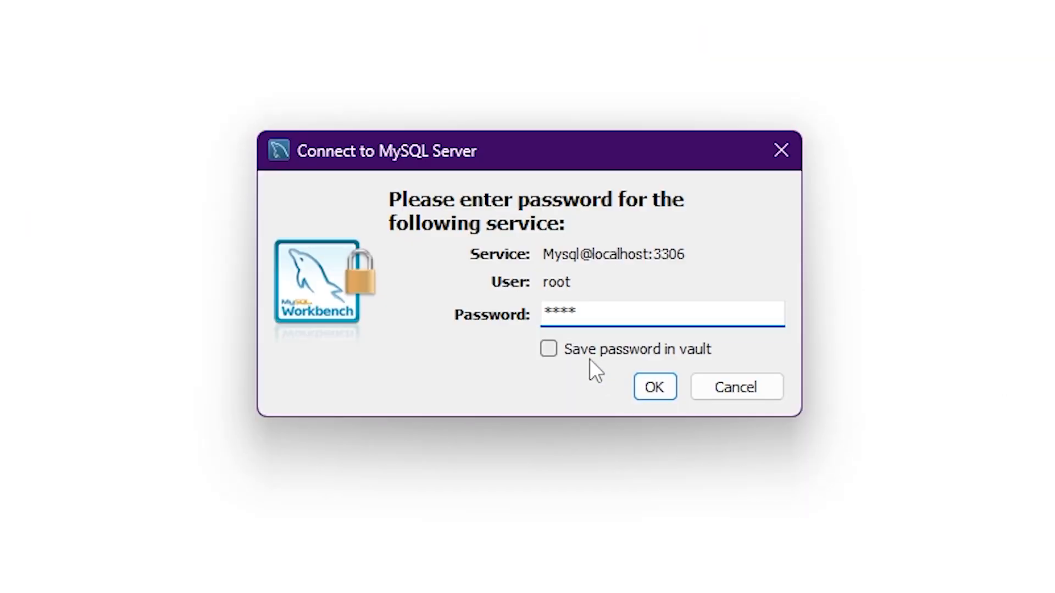
pyautogui.click(653, 387)
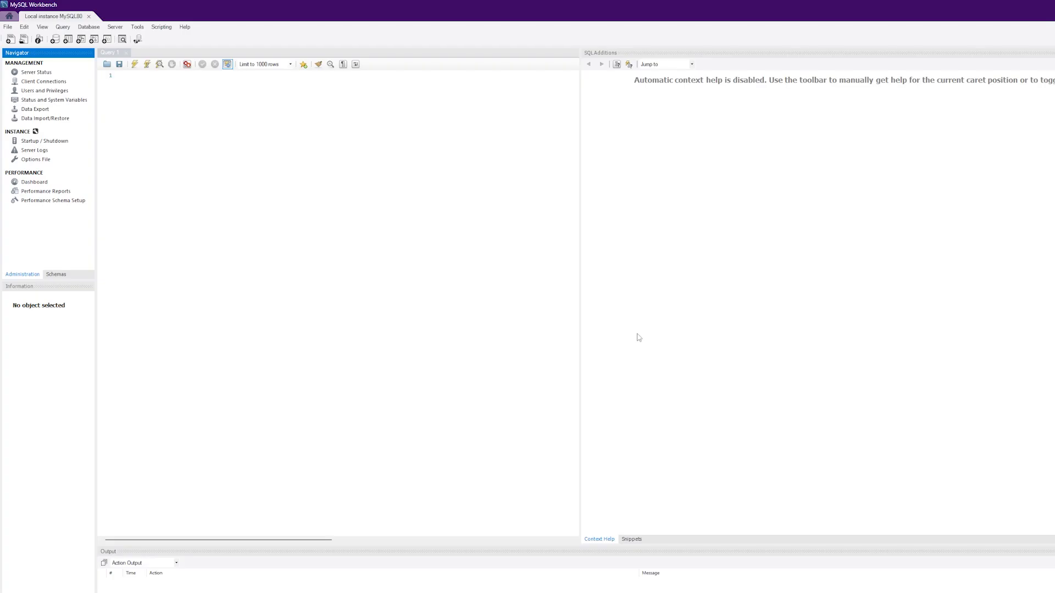
pyautogui.click(9, 15)
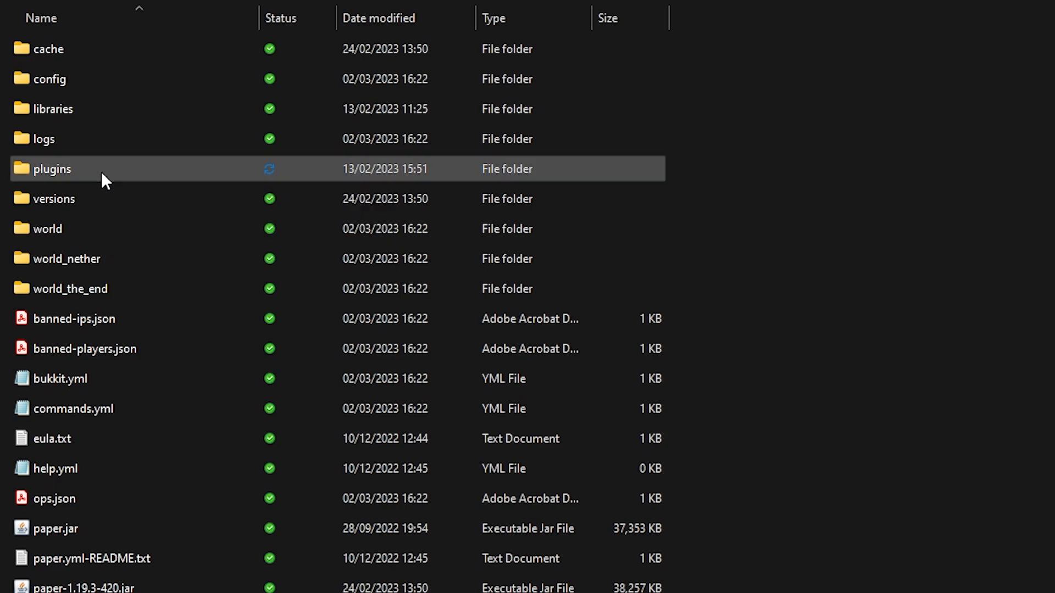
pyautogui.doubleClick(51, 169)
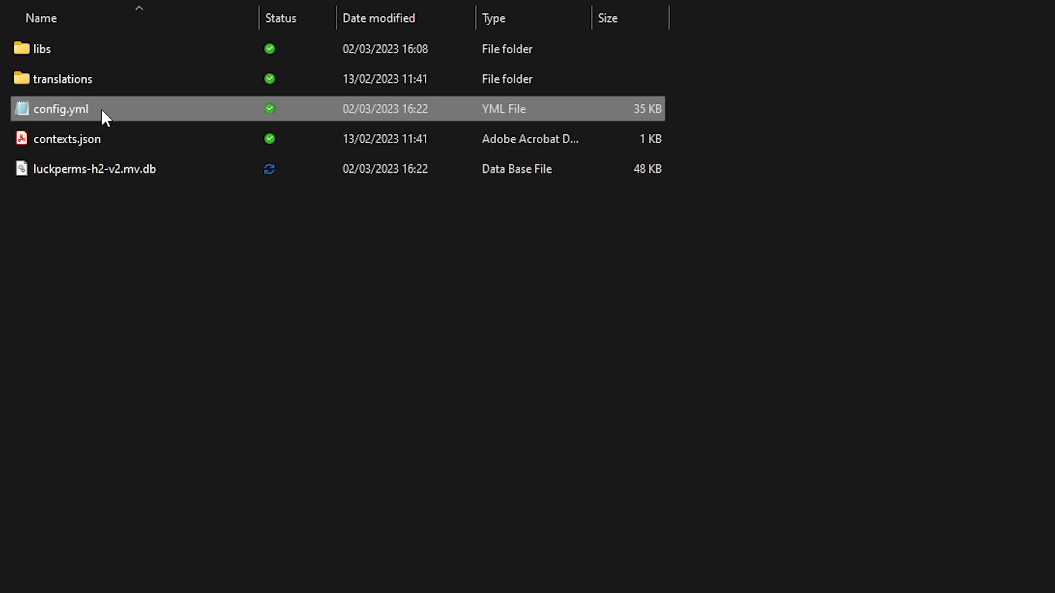
pyautogui.doubleClick(59, 109)
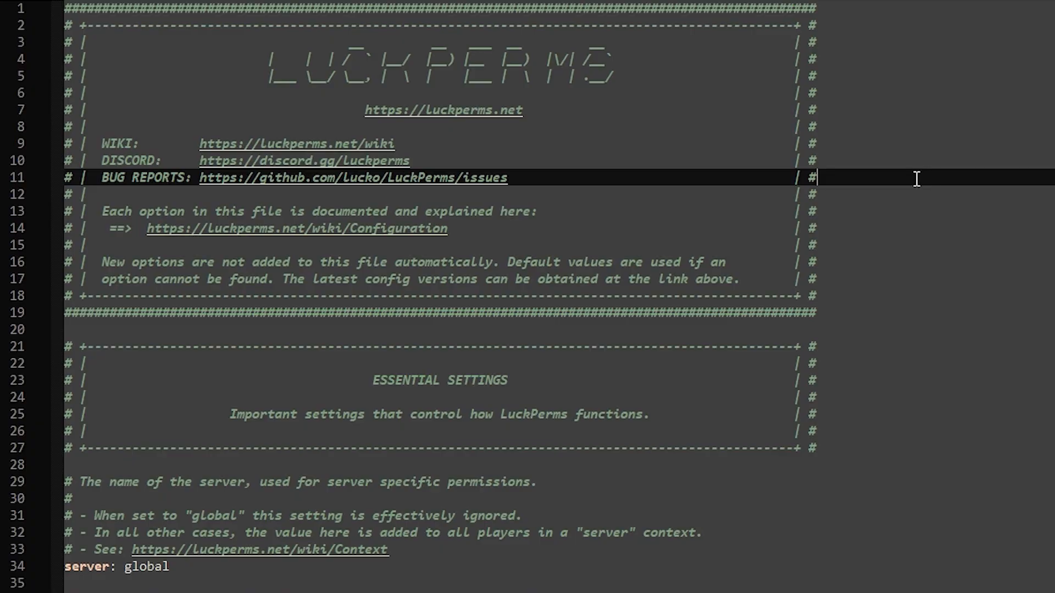
# - Change LuckPerms' storage-method value from h2 to mysql in config.yml
pyautogui.scroll(-3)
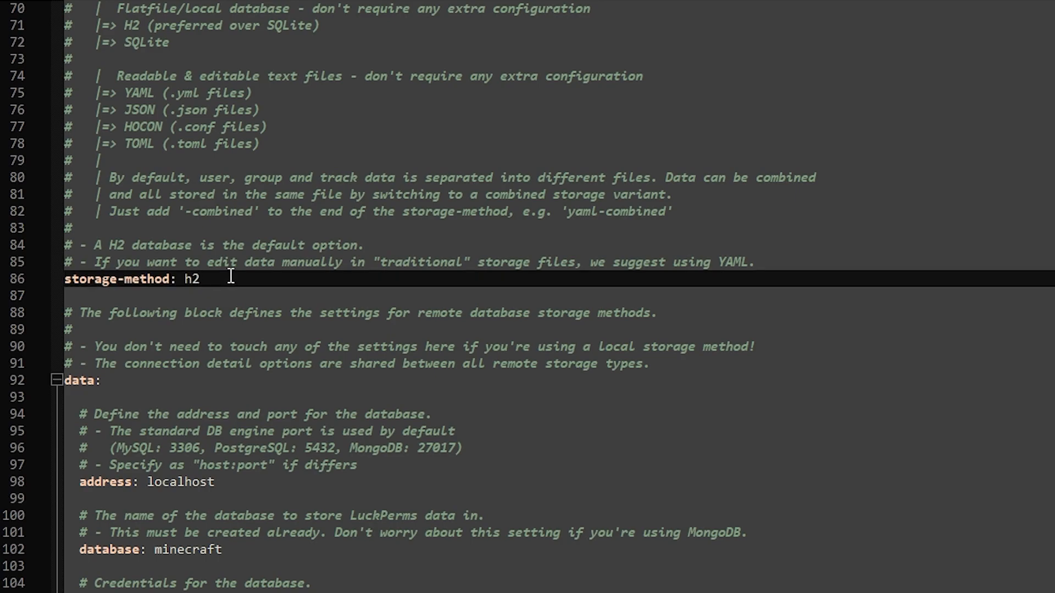
pyautogui.write('my')
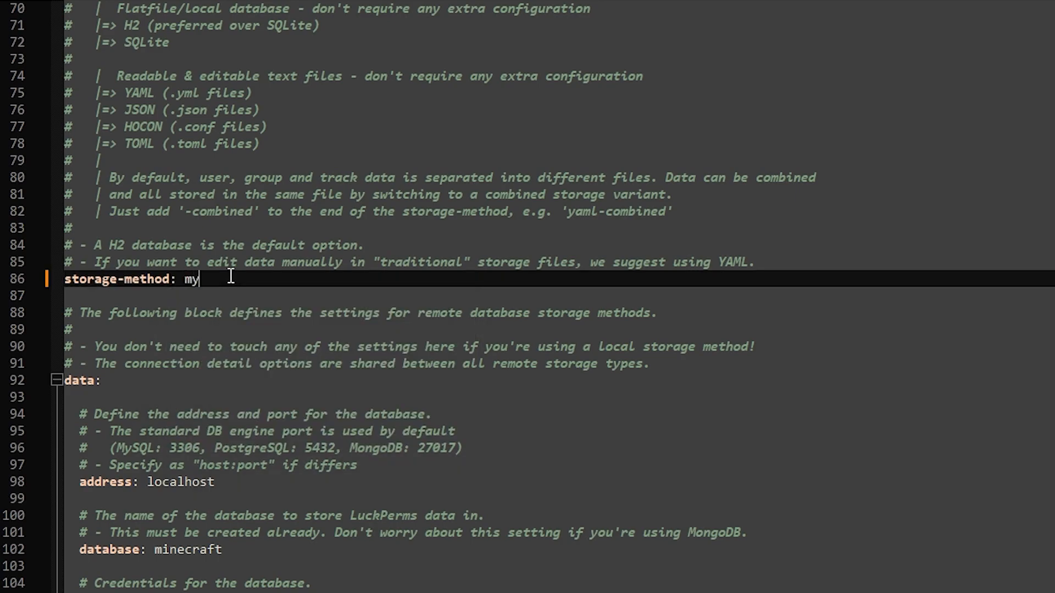
pyautogui.write('sql')
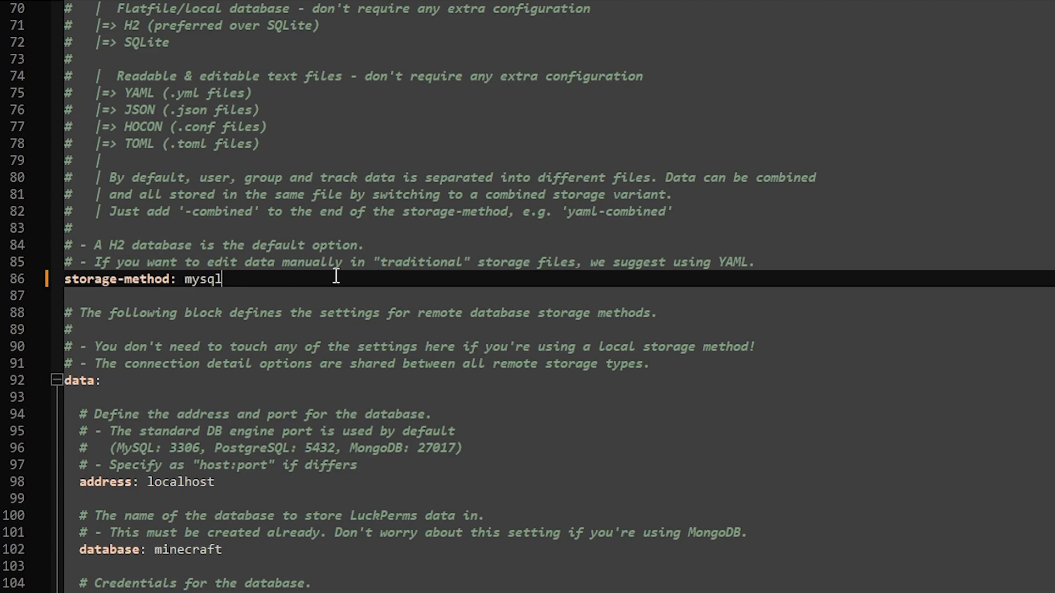
pyautogui.scroll(-3)
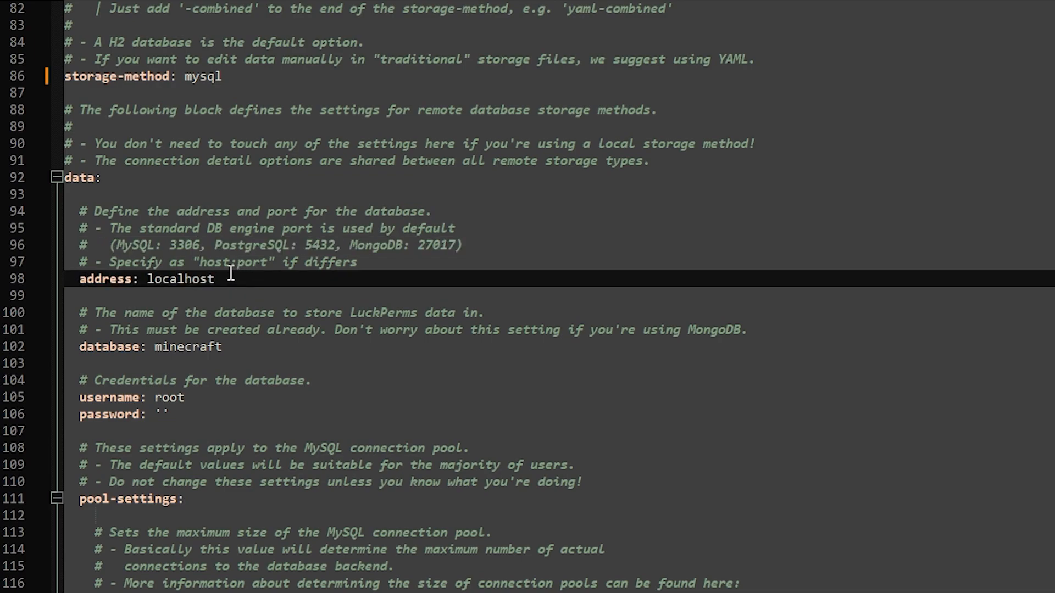
# - Append port 3306 to the database address so it reads localhost:3306
pyautogui.doubleClick(185, 245)
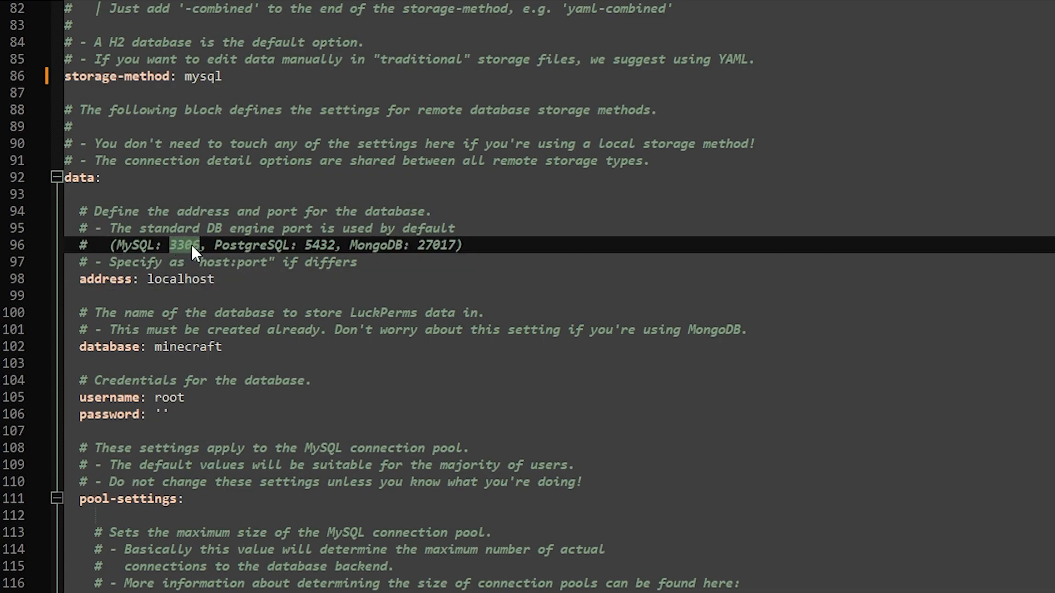
pyautogui.click(238, 279)
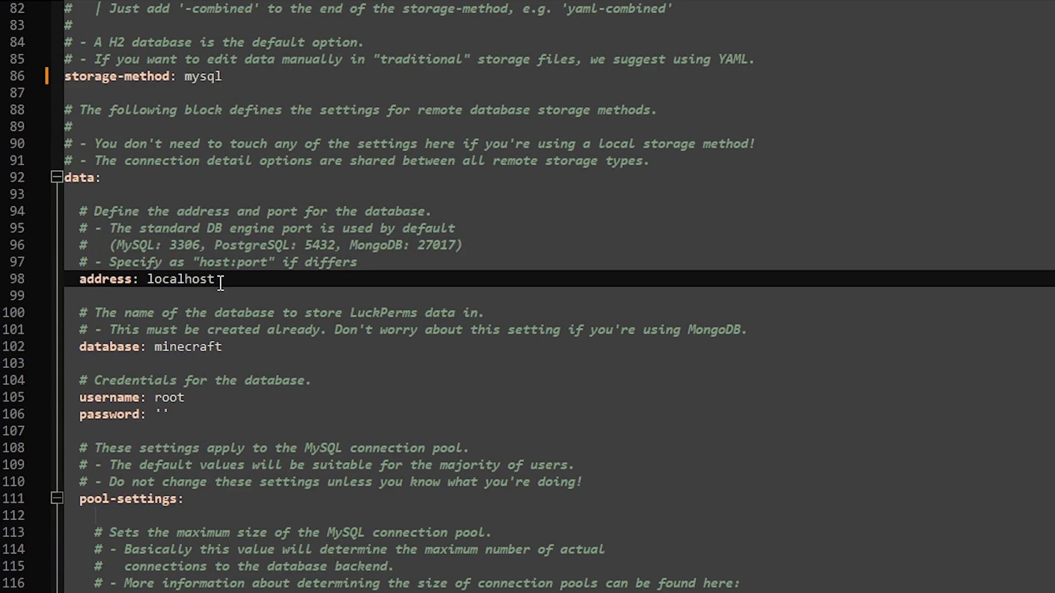
pyautogui.write(':')
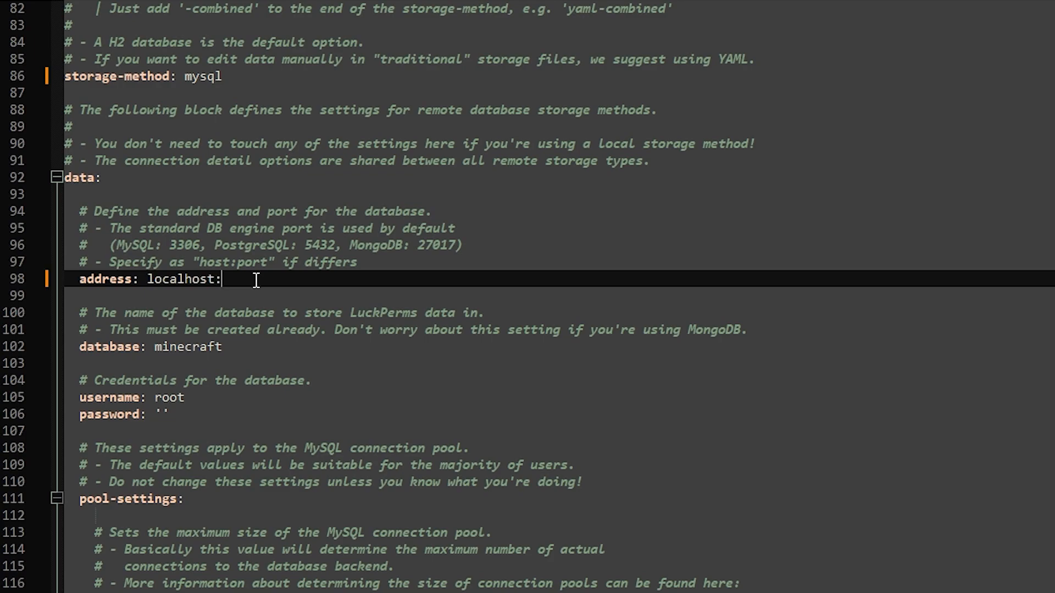
pyautogui.write('3306')
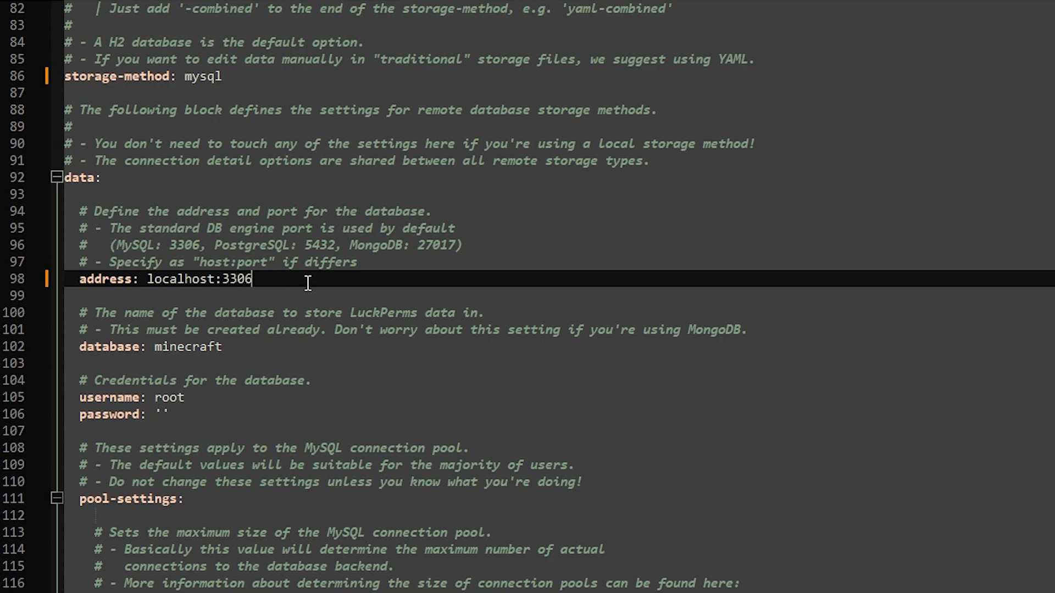
pyautogui.click(161, 346)
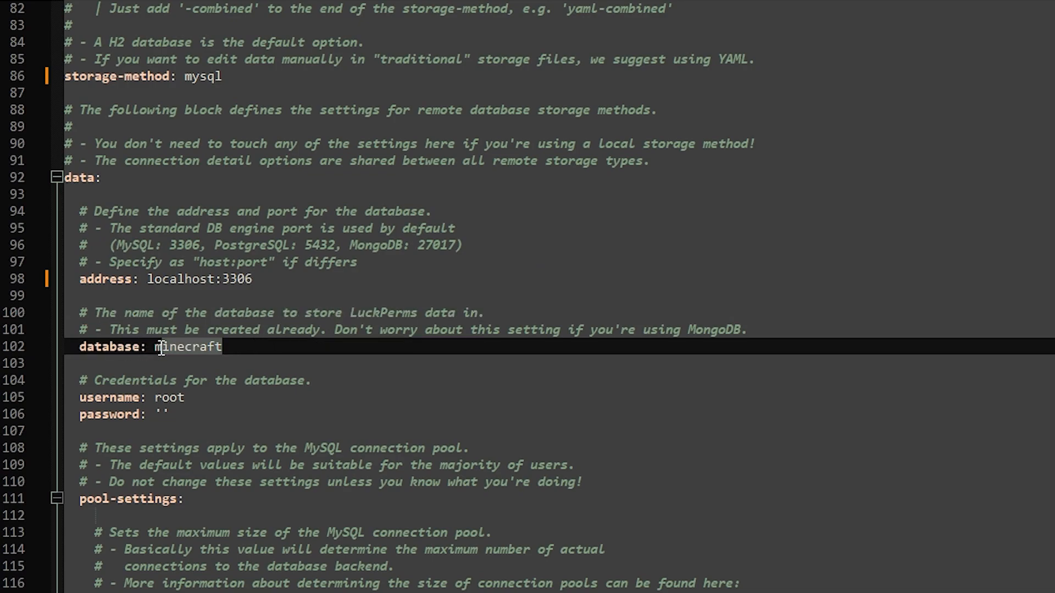
pyautogui.doubleClick(187, 346)
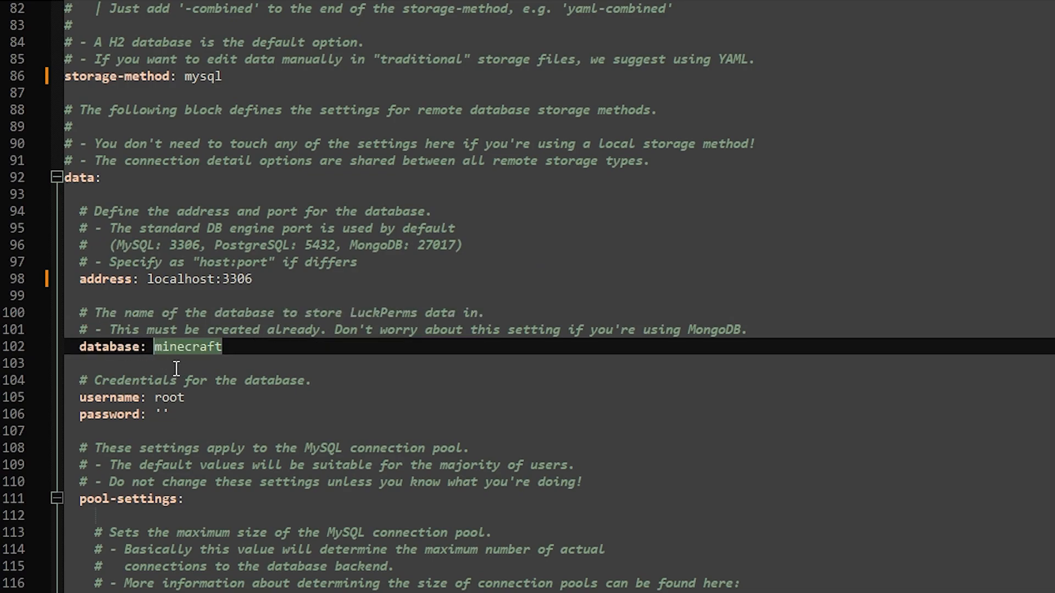
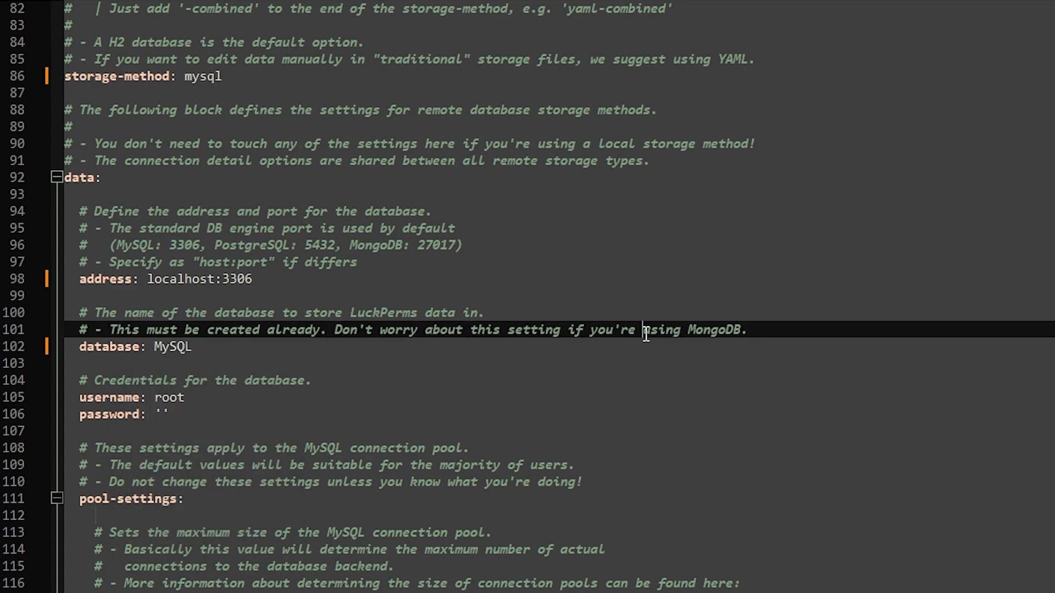
pyautogui.doubleClick(169, 397)
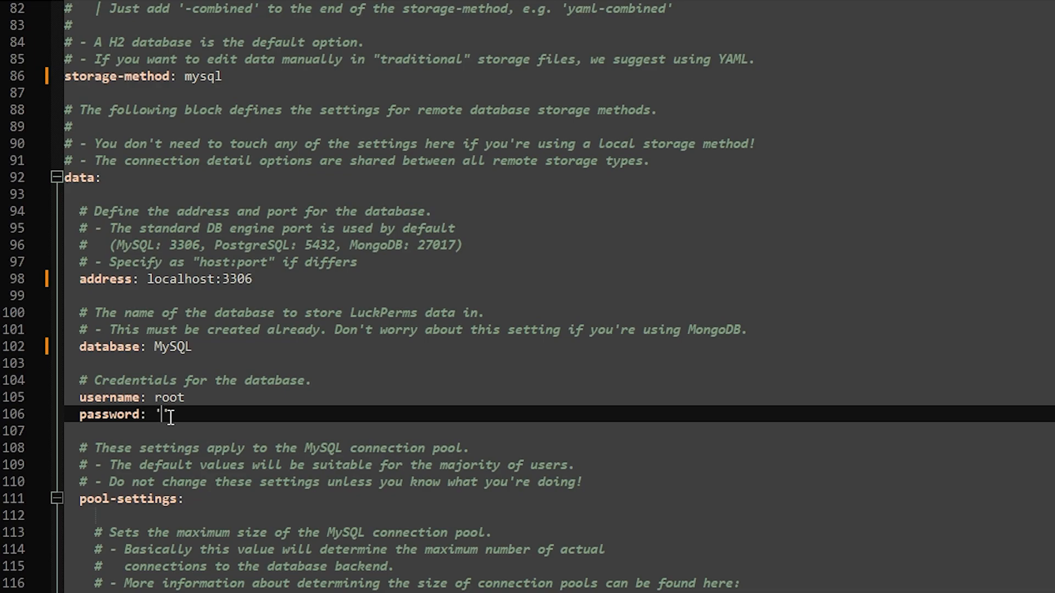
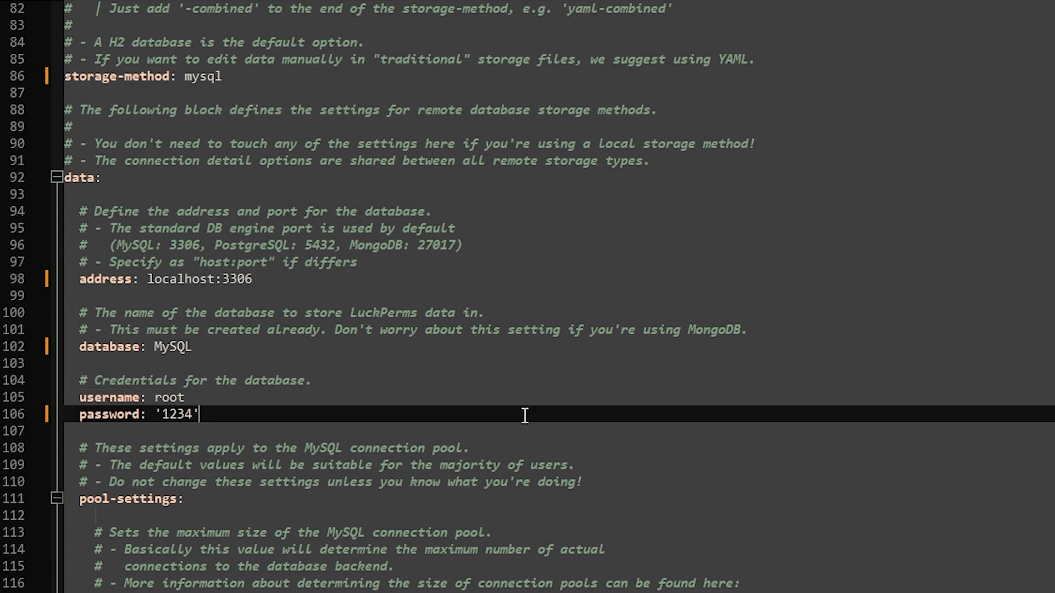
pyautogui.moveTo(491, 396)
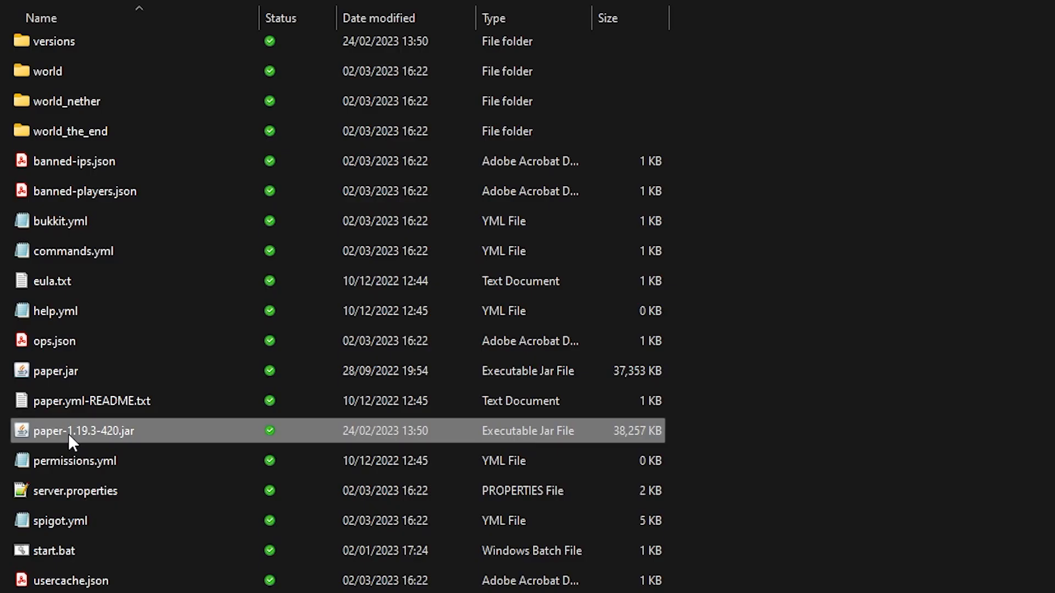
# - Launch paper-1.19.3-420.jar so the server console shows LuckPerms loading the MYSQL storage provider
pyautogui.doubleClick(83, 431)
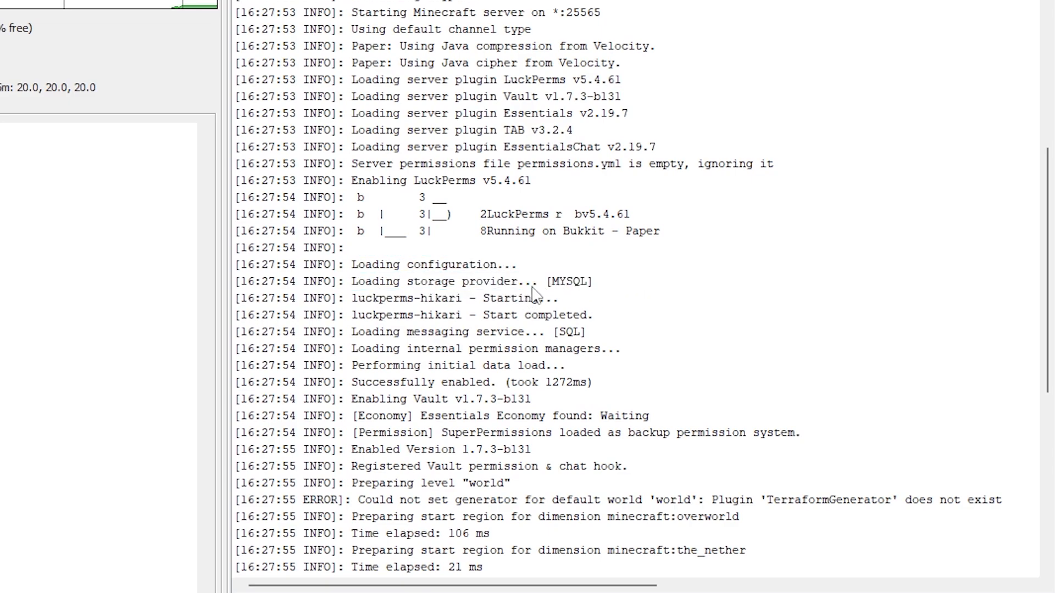
pyautogui.moveTo(525, 316)
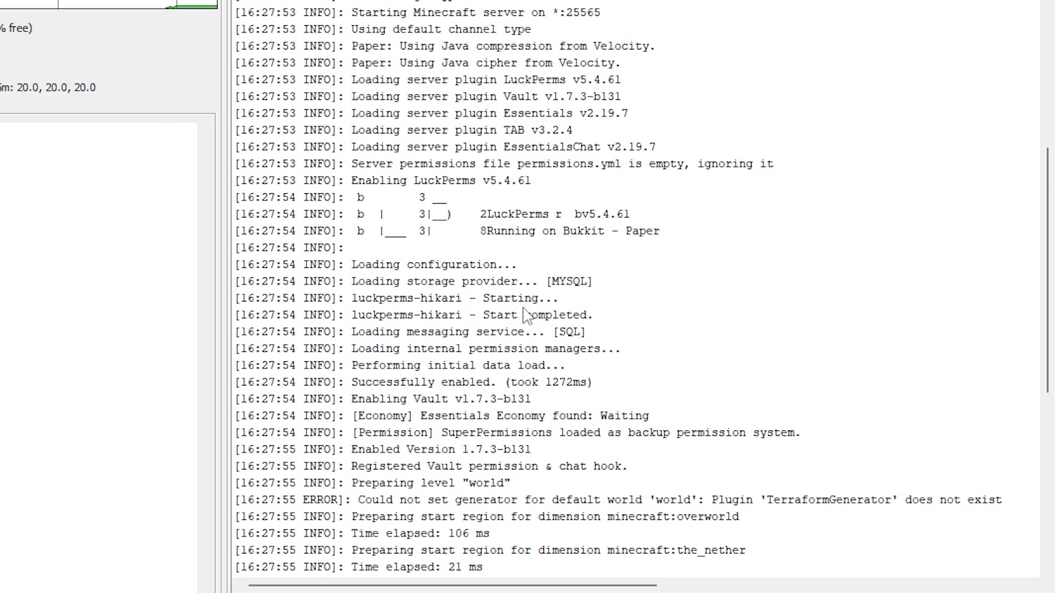
pyautogui.doubleClick(472, 383)
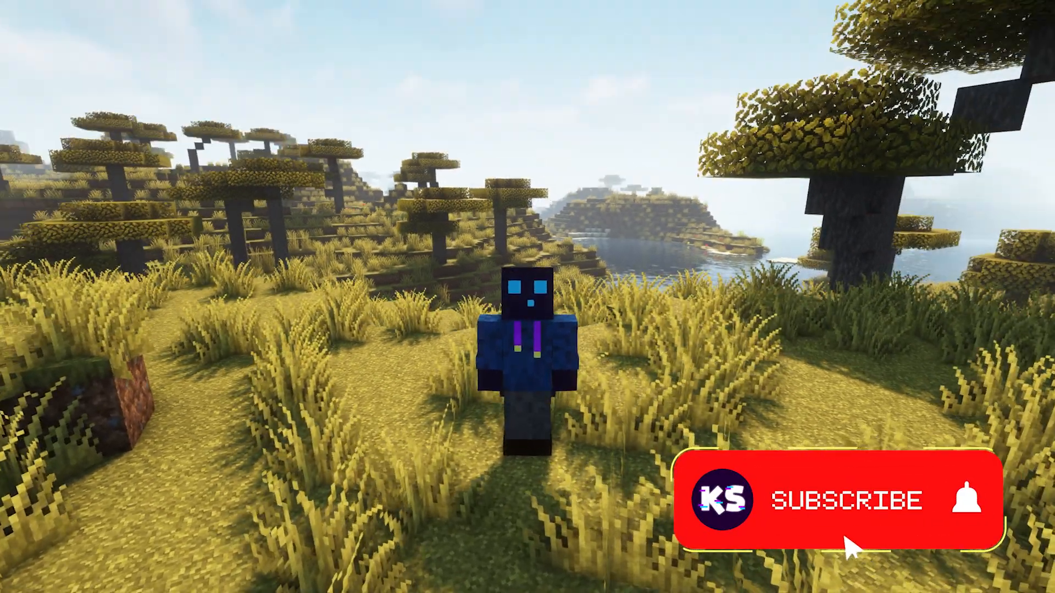
pyautogui.click(837, 499)
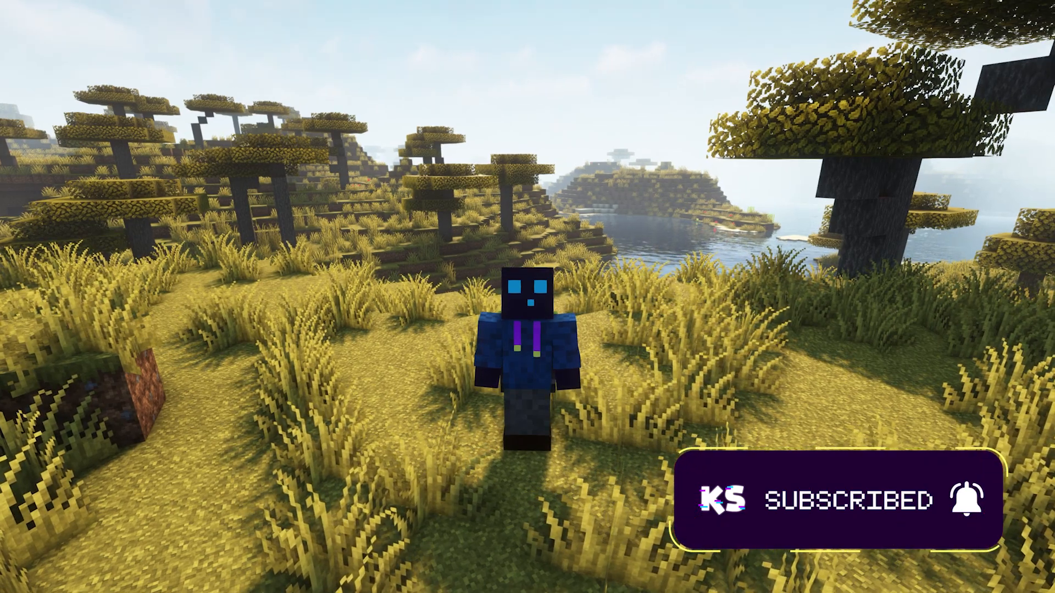